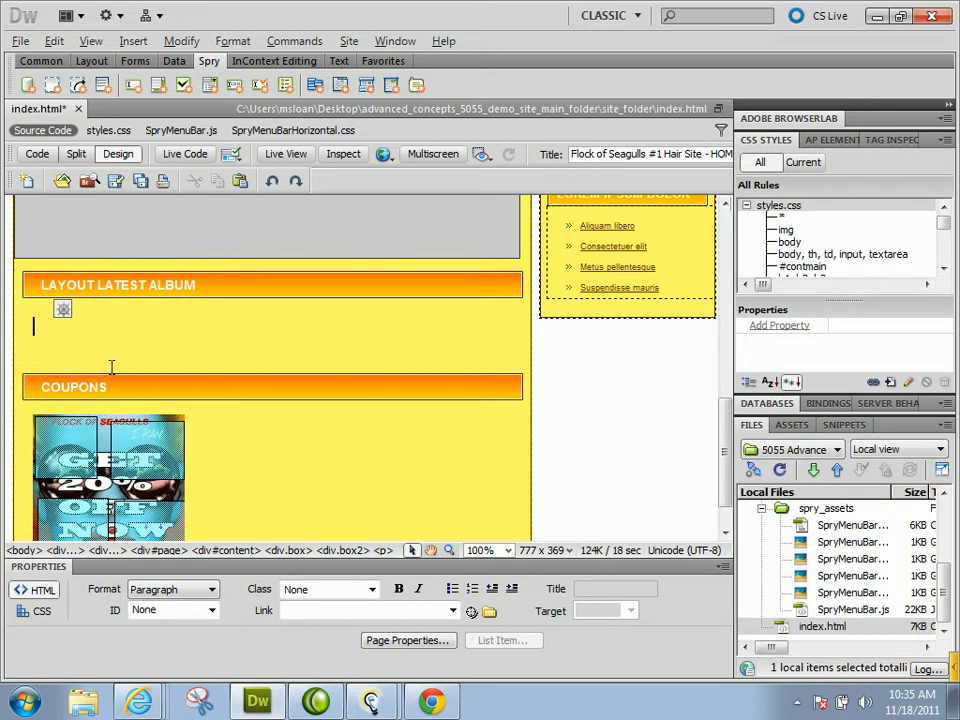
mouse_move(144, 324)
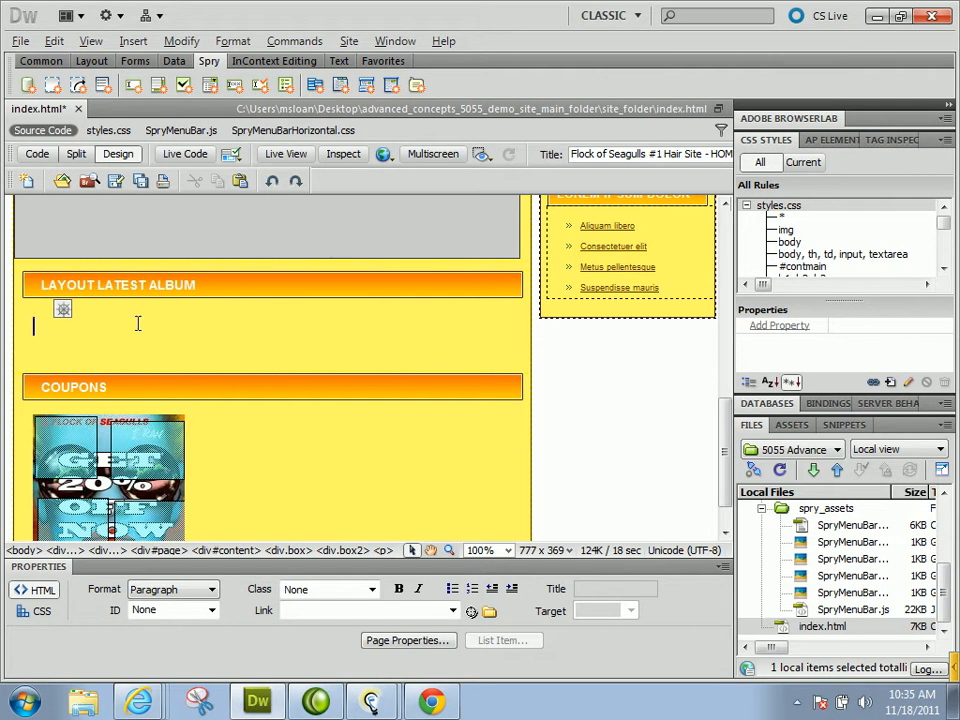
Step: Insert album_cover.jpg into the Latest Album div with alternate text 'Flock of seagulls,'
scroll("down", 3)
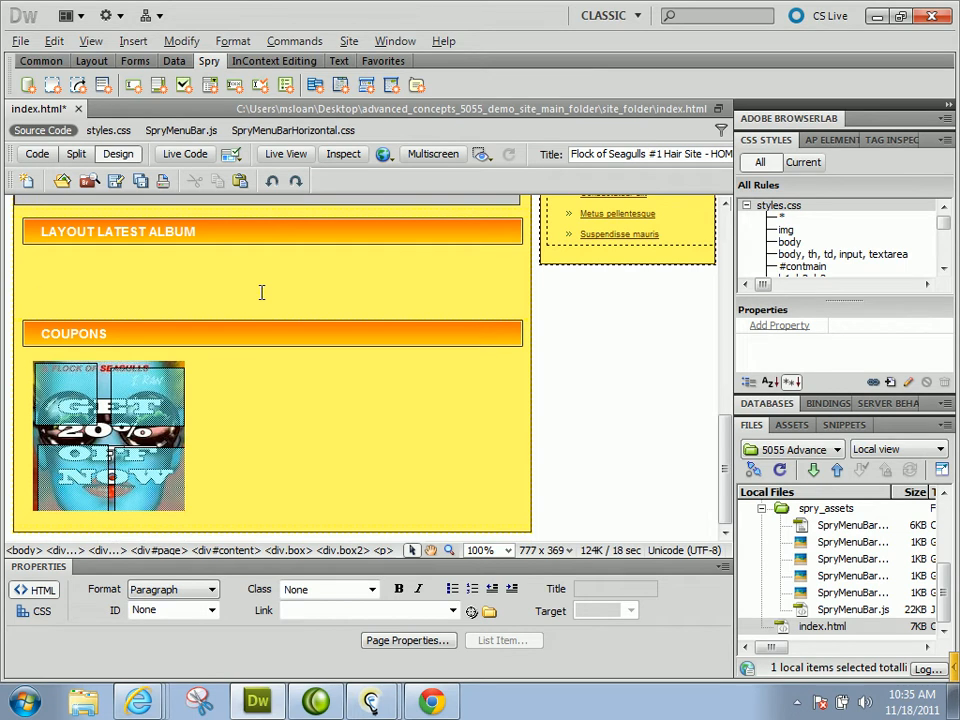
mouse_move(292, 282)
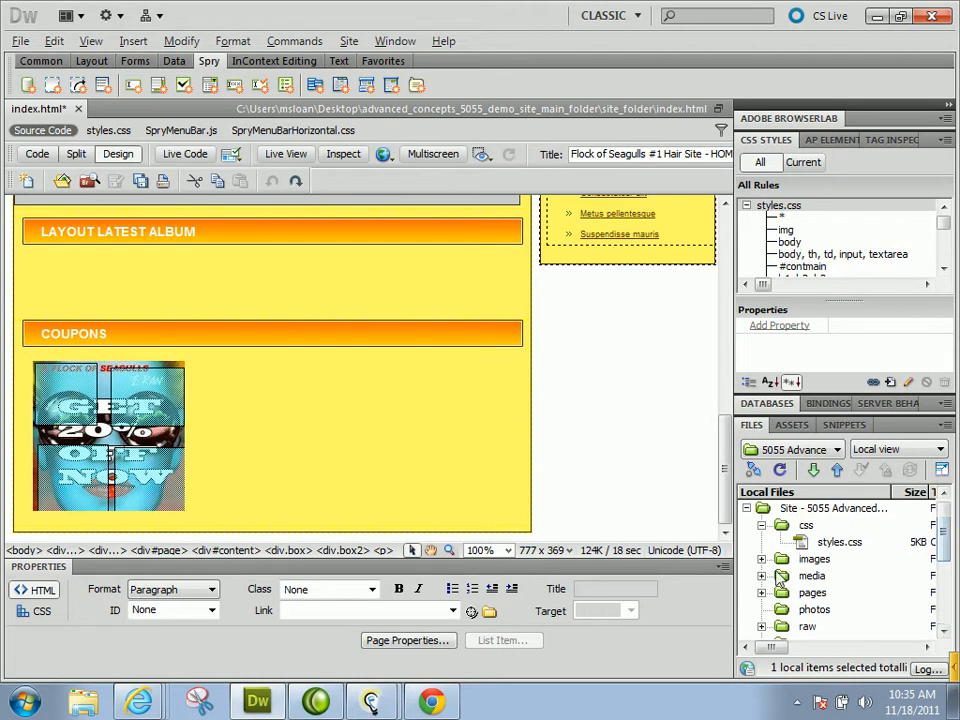
left_click(764, 560)
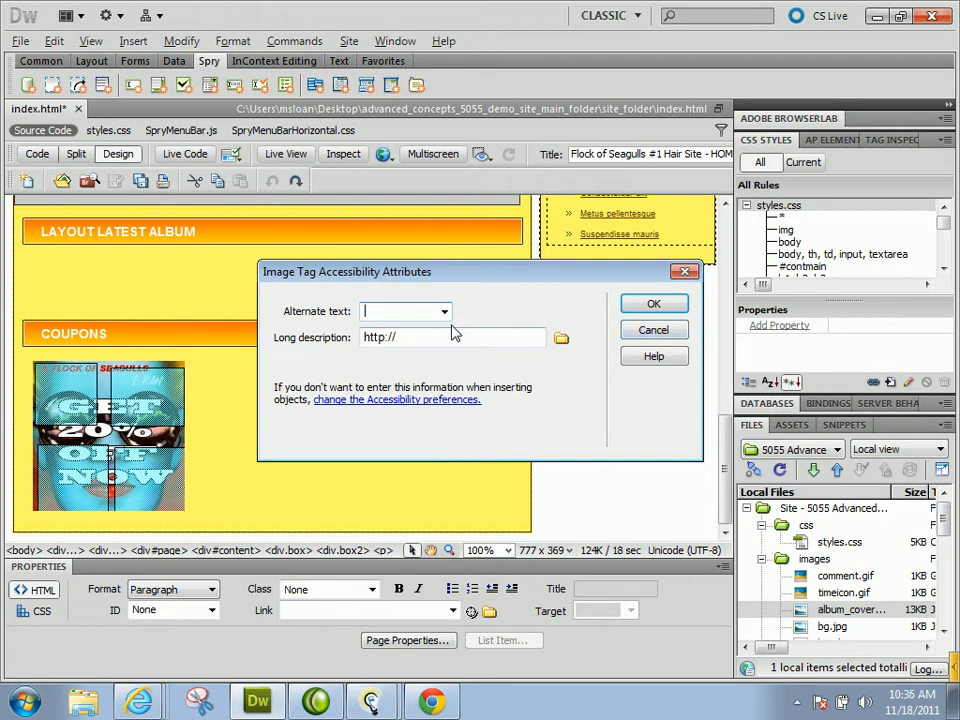
type("Flock of se")
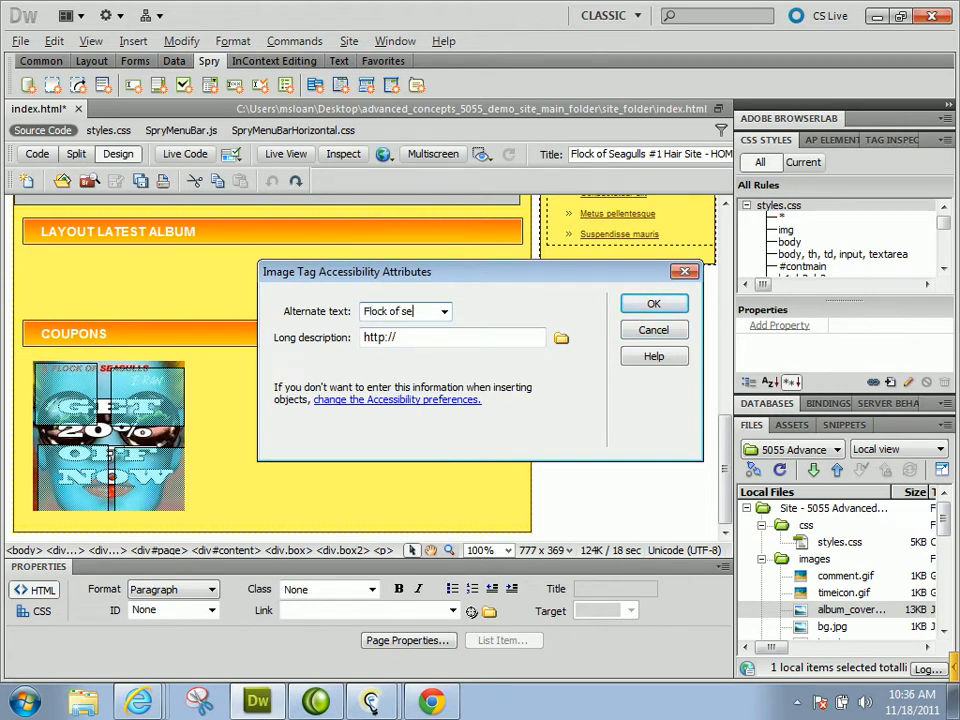
type("ck of seagulls,")
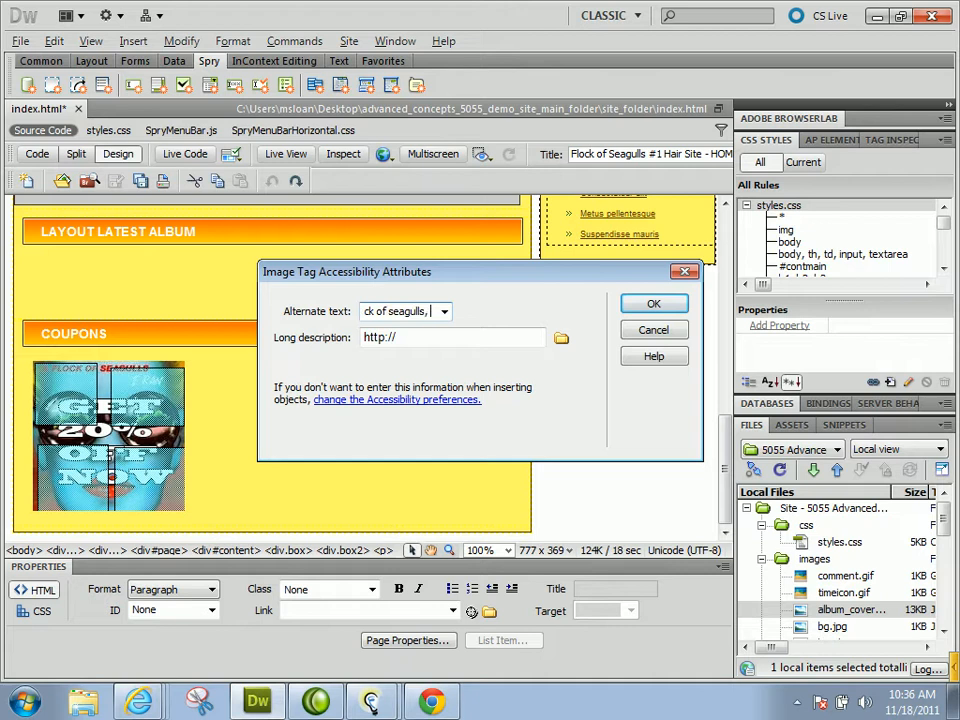
left_click(652, 304)
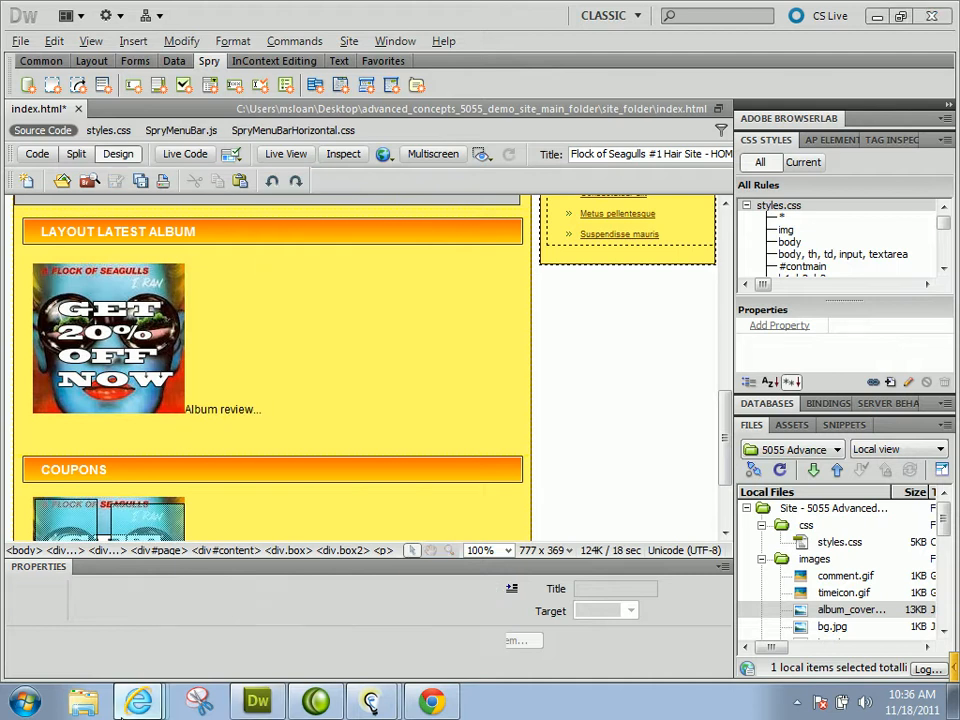
Step: Search google.com for 'flock of seagulls' and open the Blogcritics music review
left_click(288, 412)
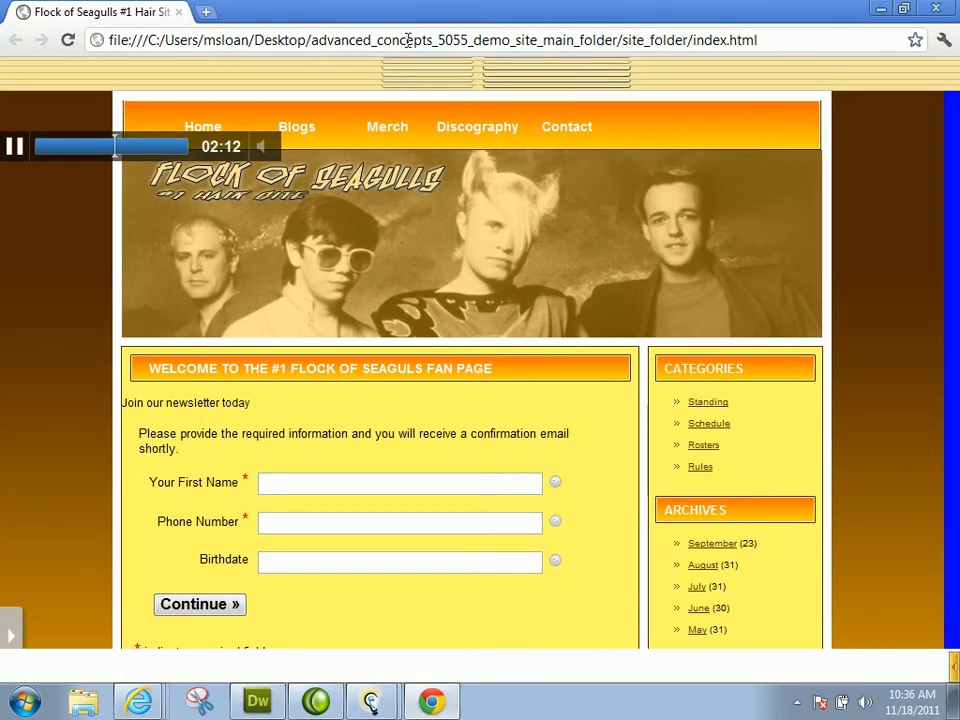
type("google.com")
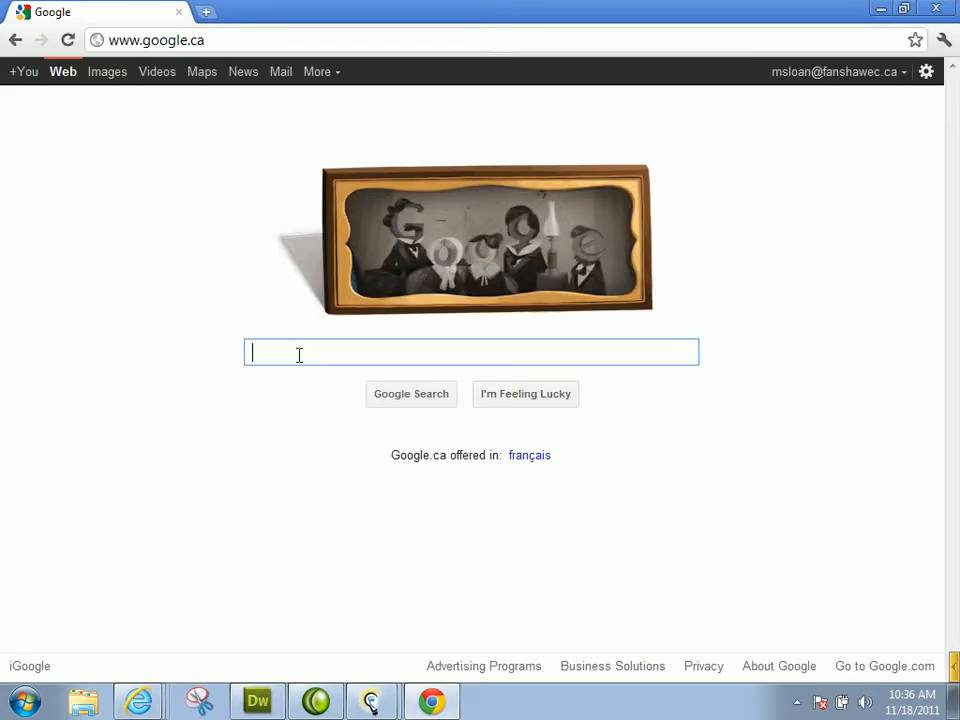
type("flock of seagulls")
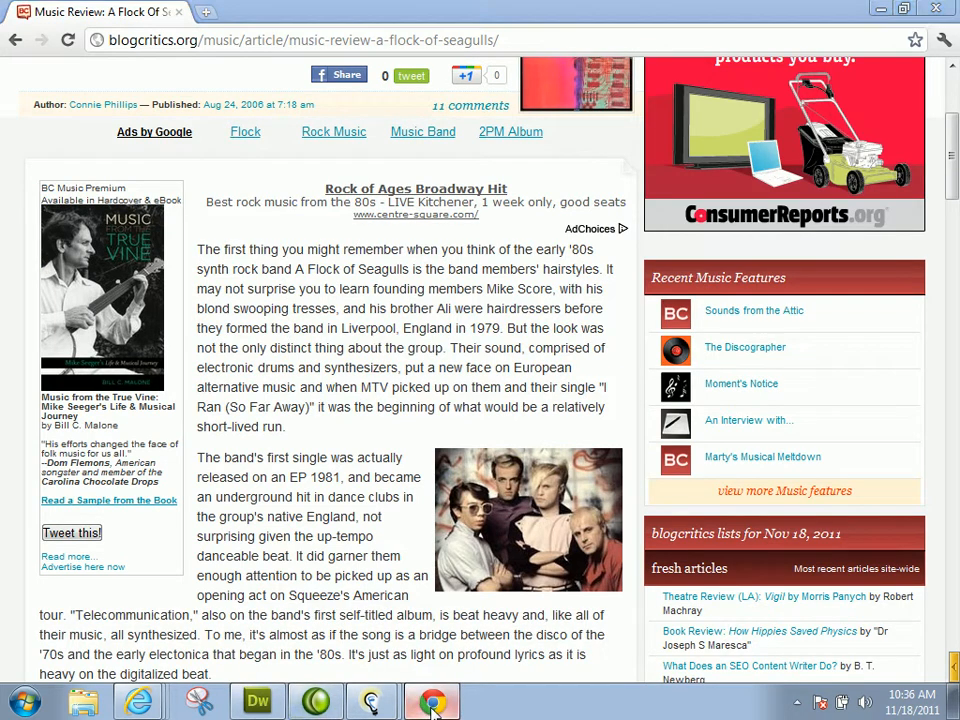
Step: Paste the review text with a Read more link after the image and check it in Live View
left_click(428, 696)
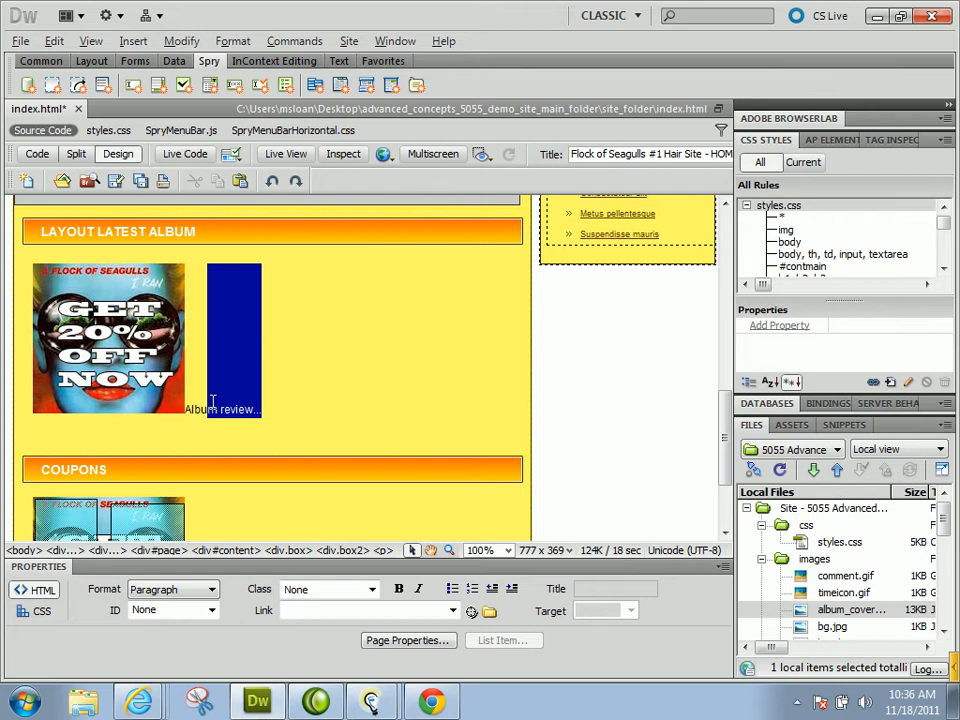
scroll("down", 3)
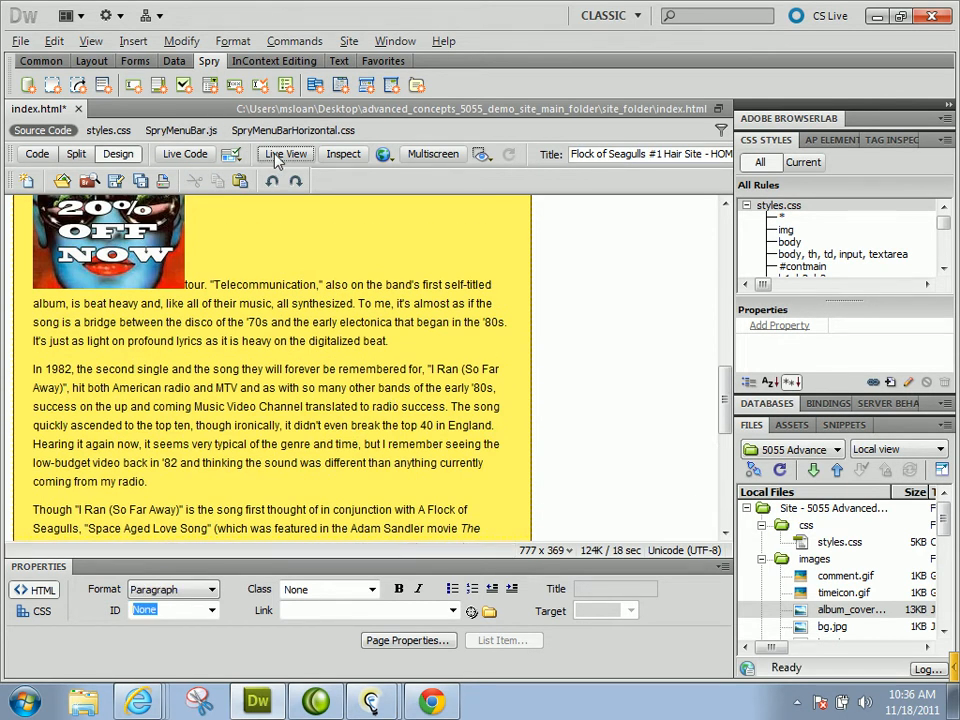
left_click(284, 152)
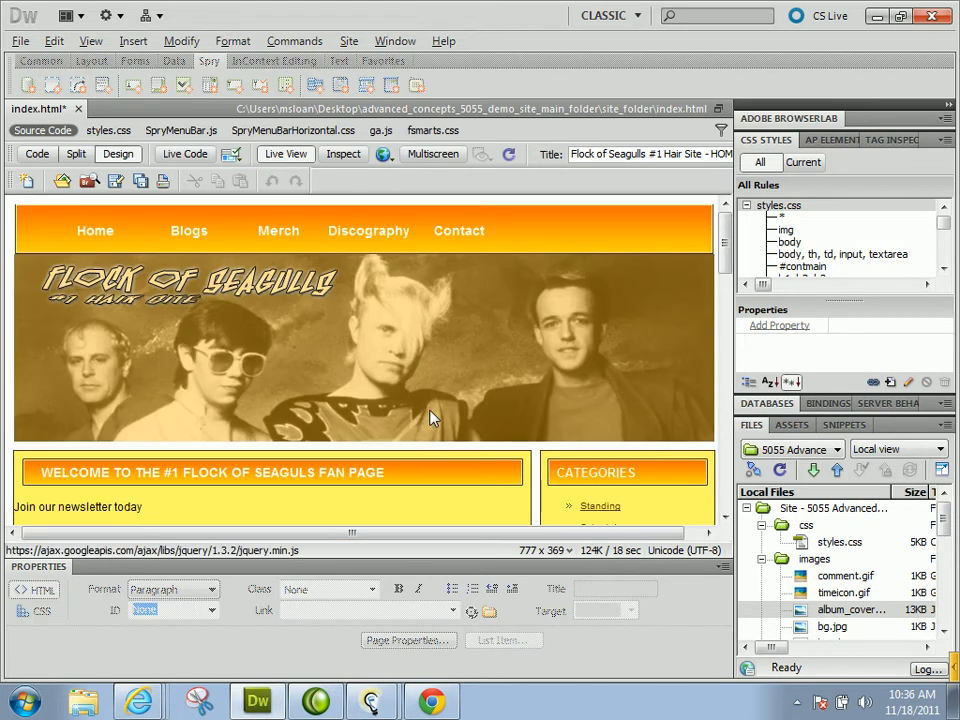
scroll("down", 3)
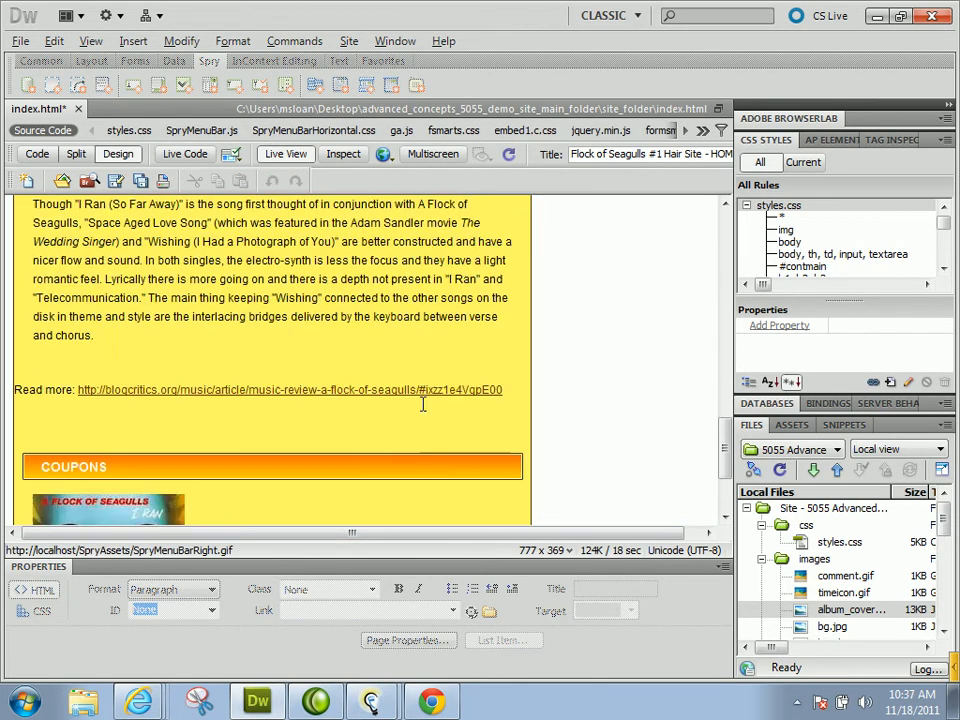
scroll("down", 3)
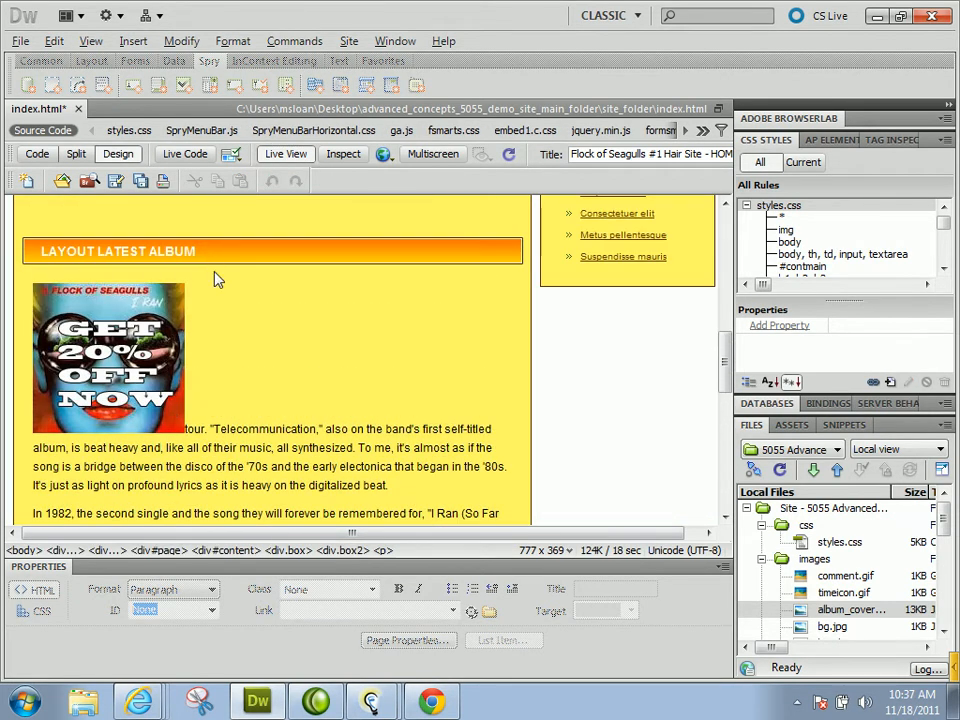
mouse_move(258, 384)
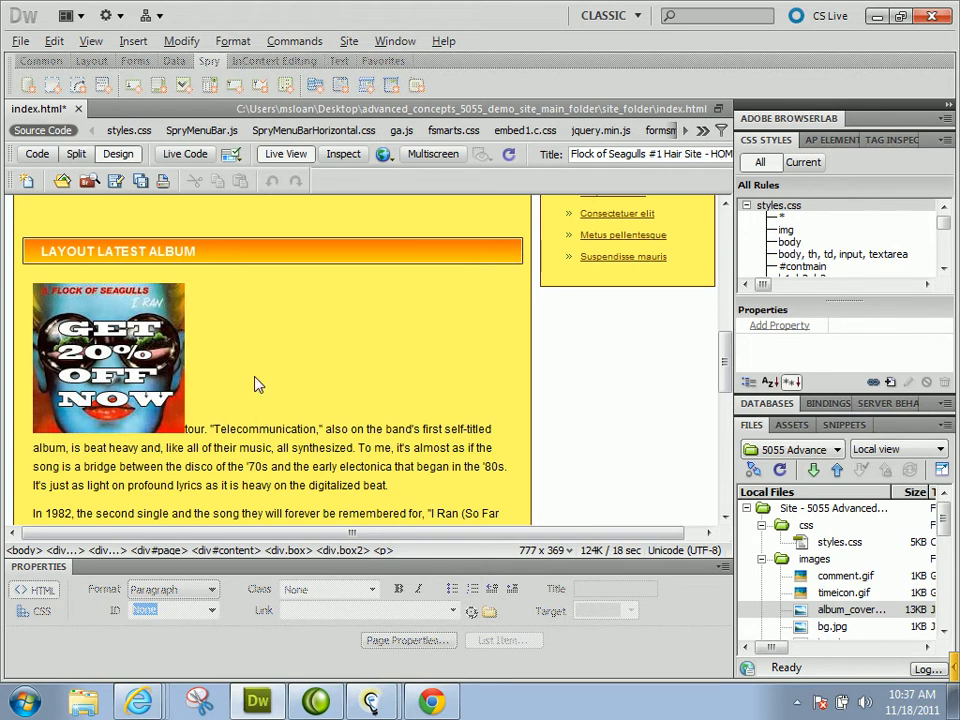
mouse_move(212, 392)
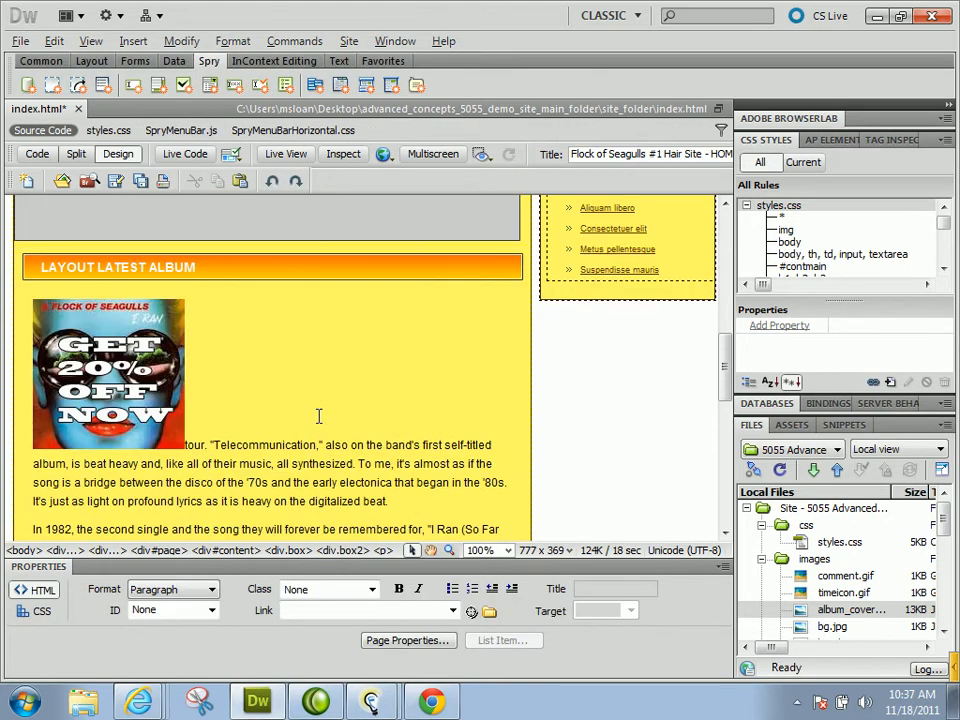
Step: Insert a 1-row, 2-column table of width 540 into the Latest Album section
left_click(108, 376)
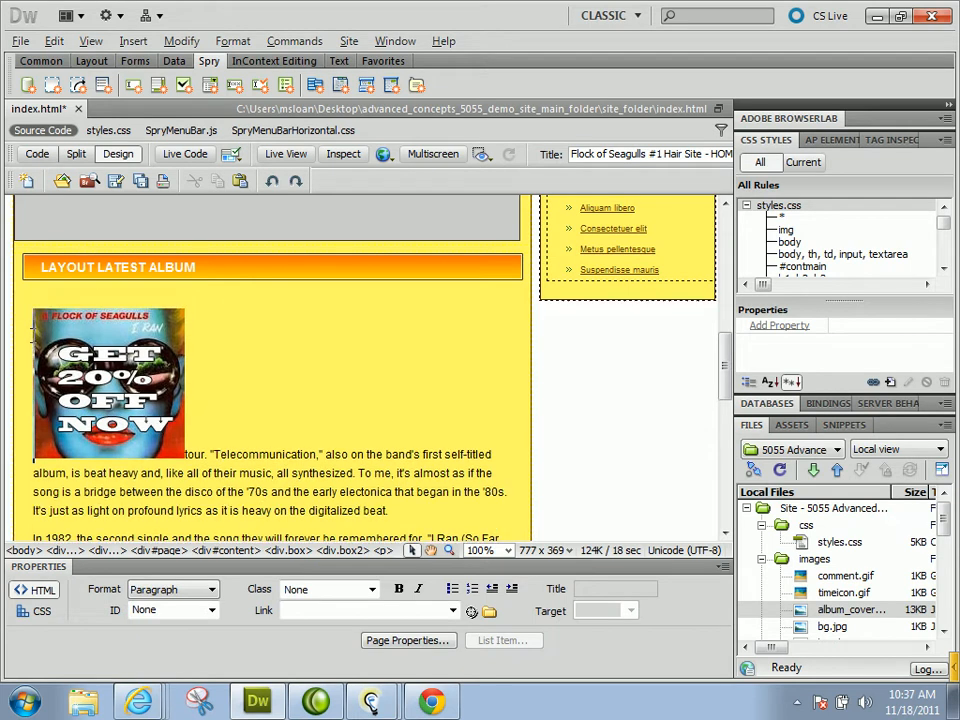
left_click(132, 40)
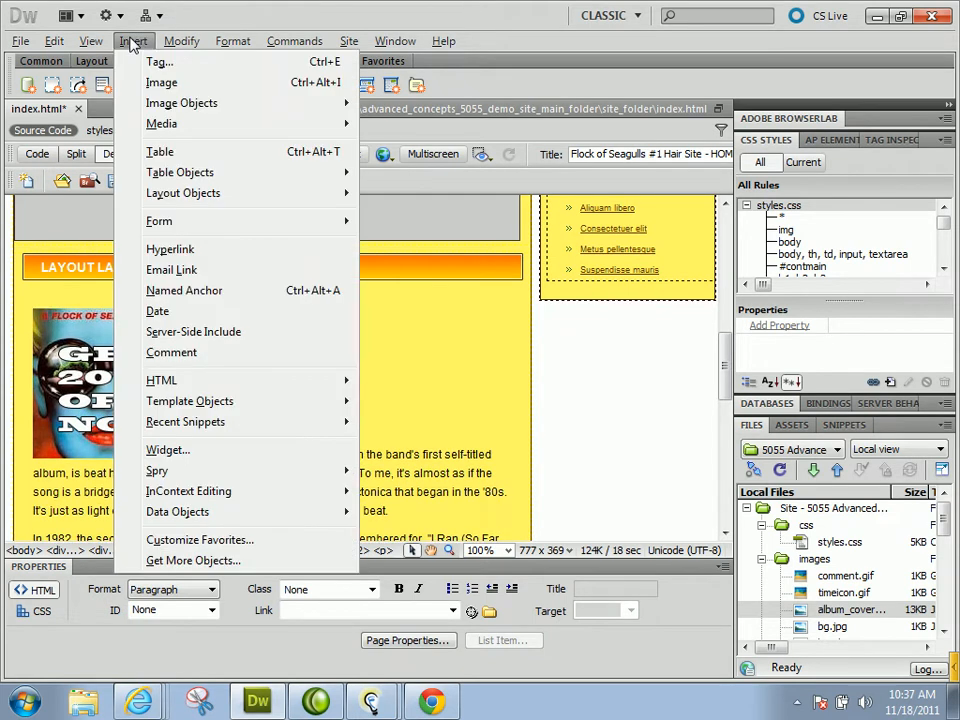
left_click(160, 152)
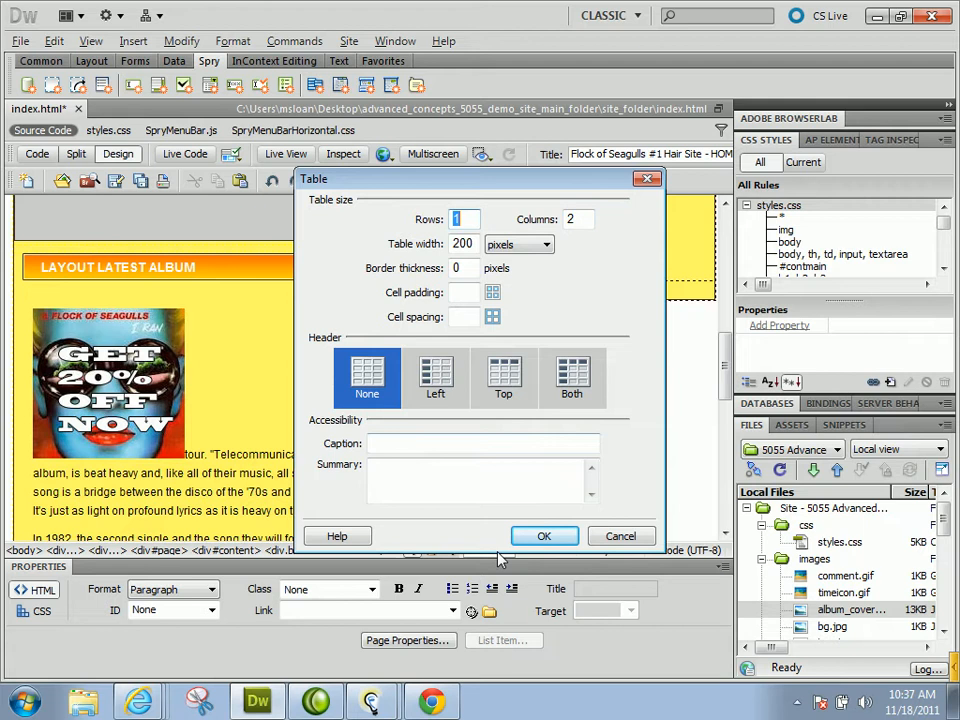
left_click(544, 536)
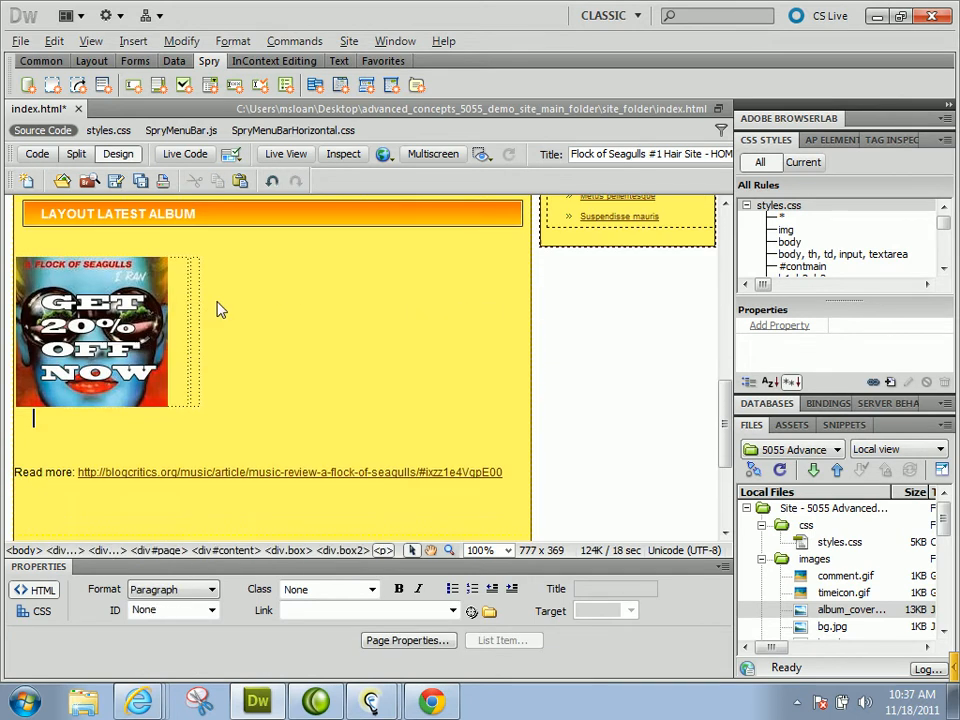
Step: Move the cover image into the left cell and the review text into the right cell
scroll("down", 3)
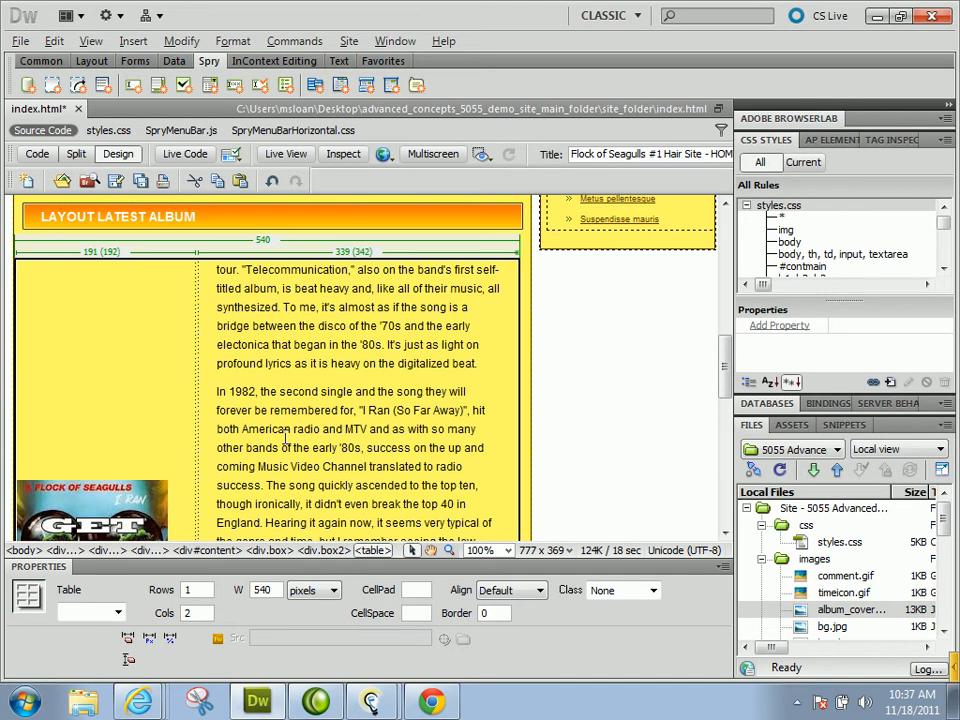
scroll("down", 3)
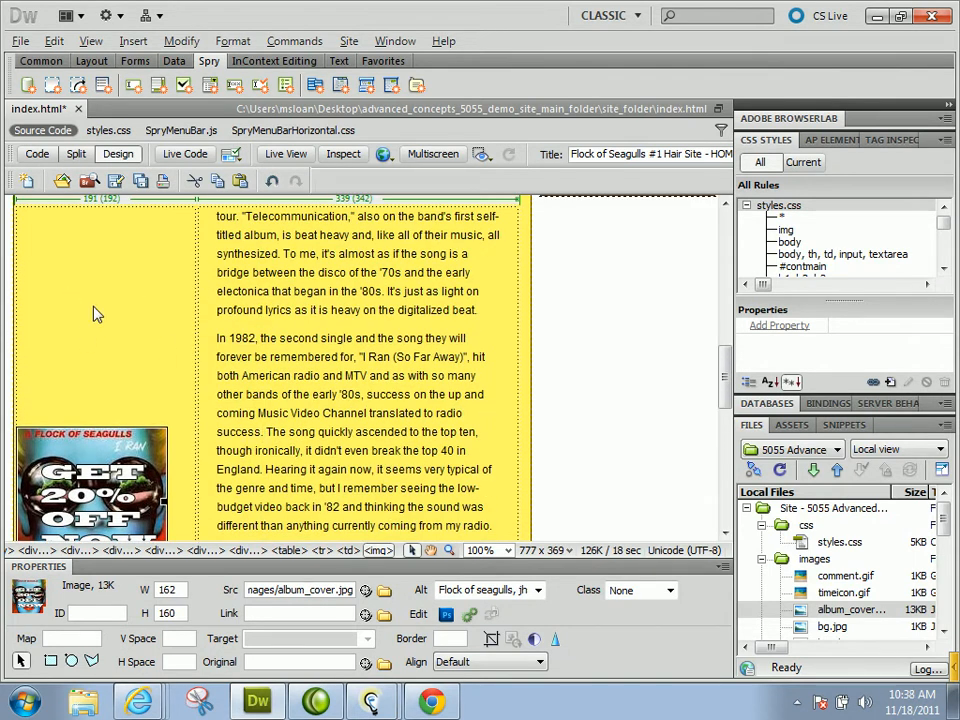
scroll("down", 3)
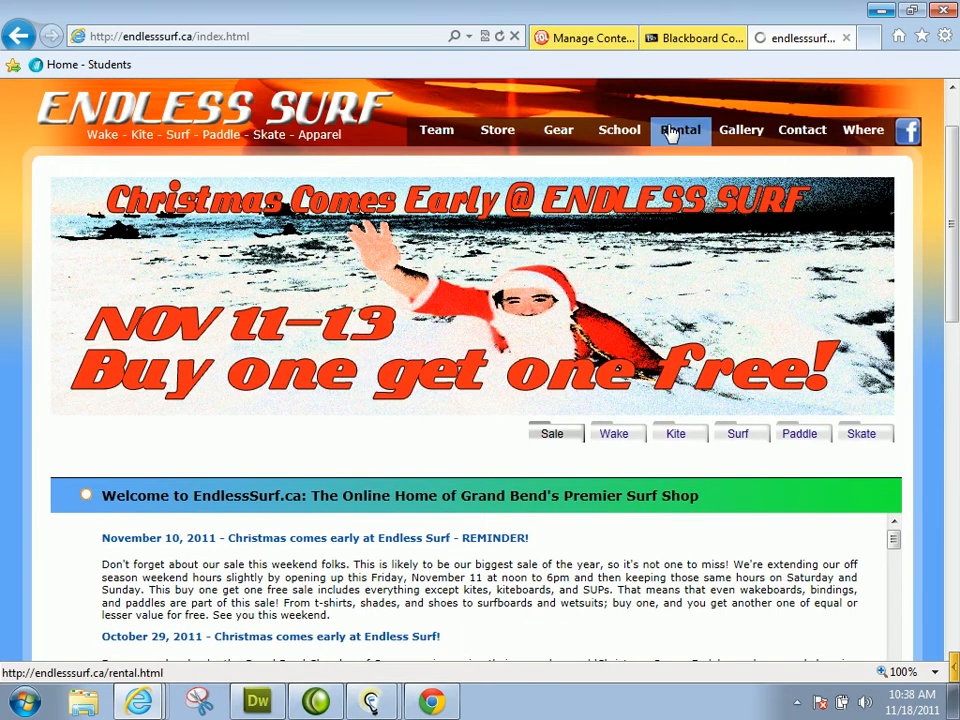
Step: View the Endless Surf Rental page's two-bike layout as a reference, then return to the review
left_click(680, 130)
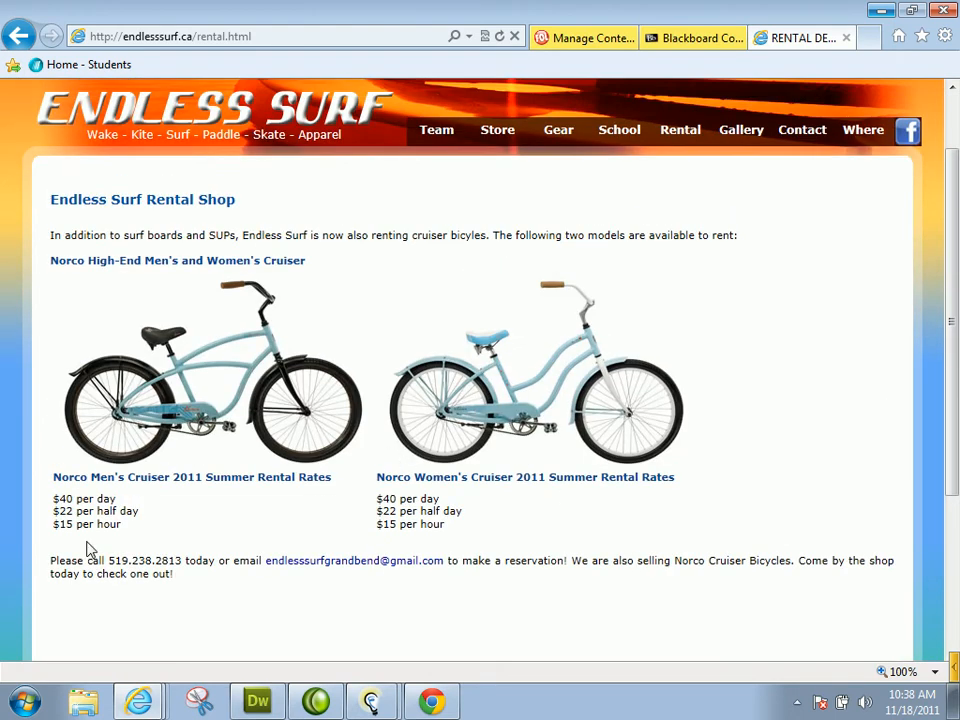
mouse_move(516, 412)
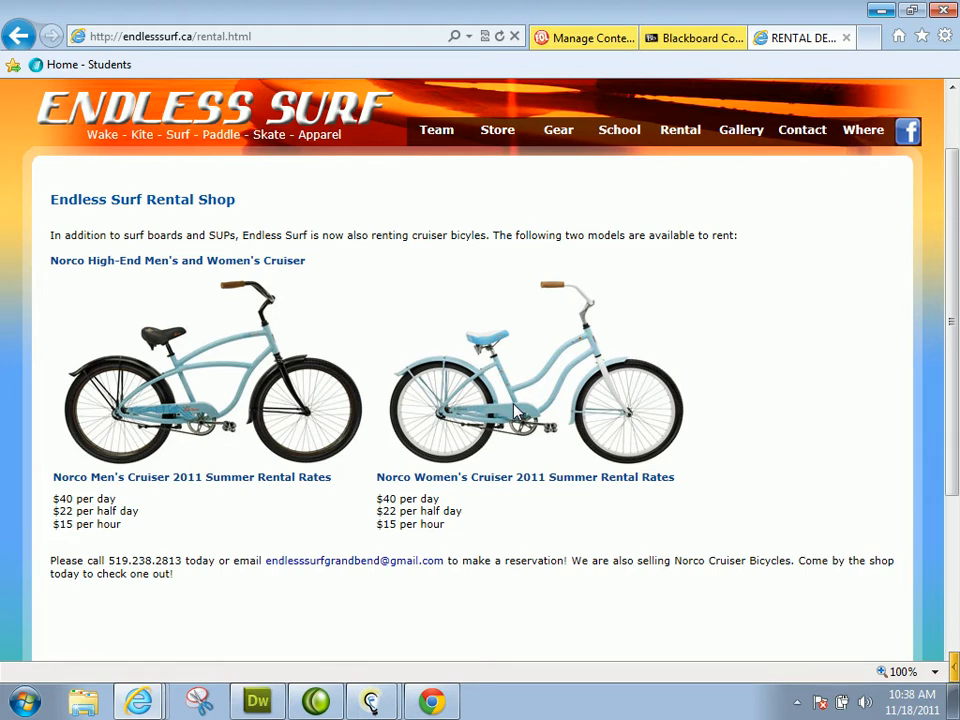
scroll("down", 3)
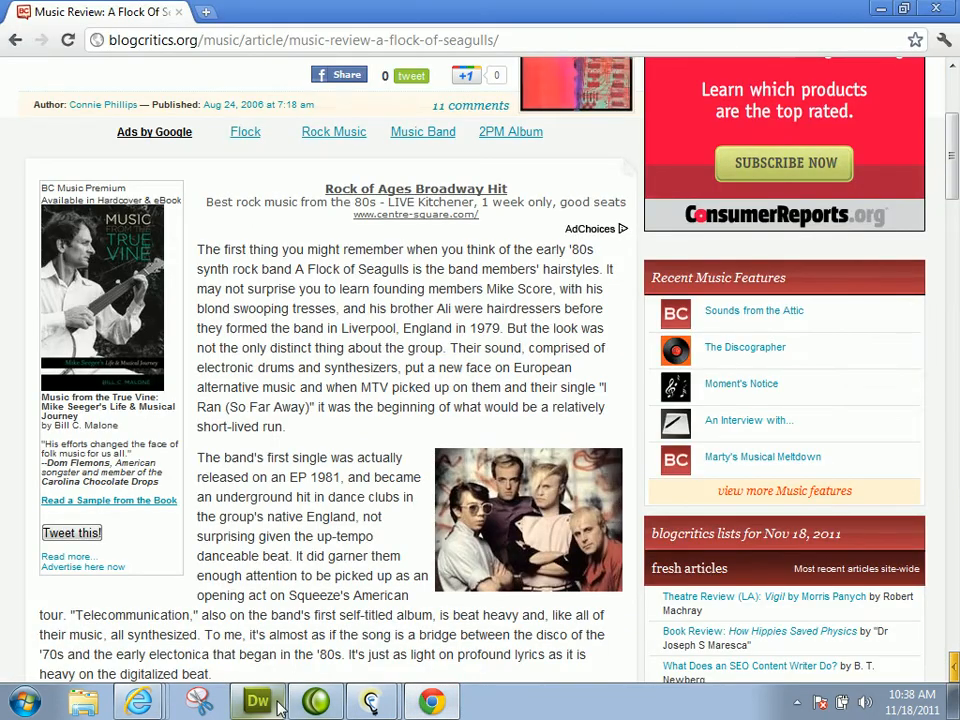
Step: Switch the Files panel to the Magic Moments site and select its index.html
left_click(256, 700)
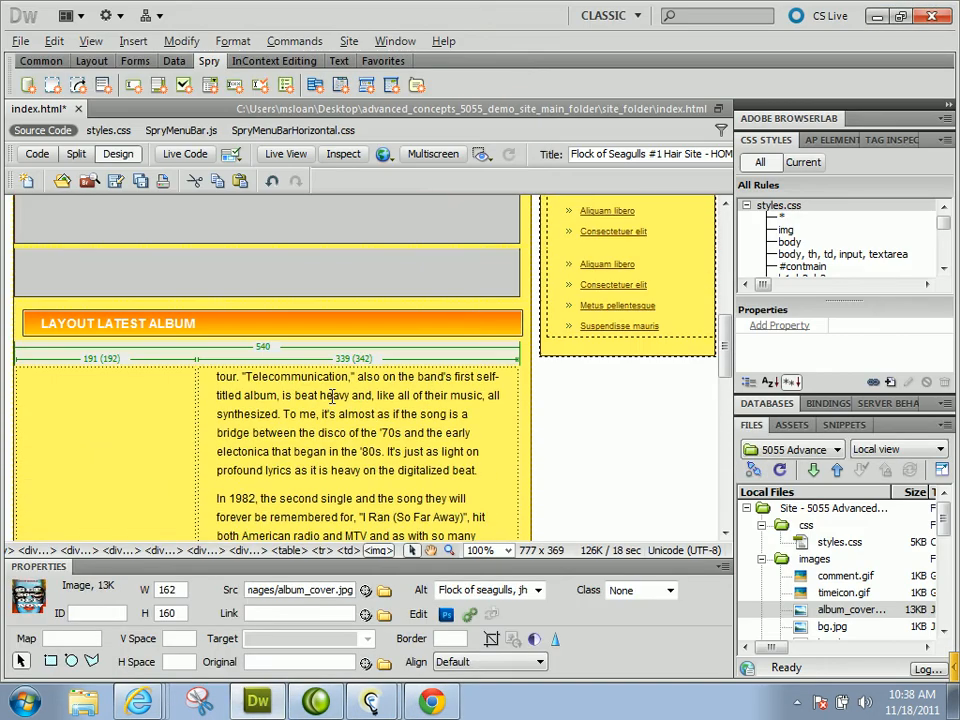
scroll("down", 3)
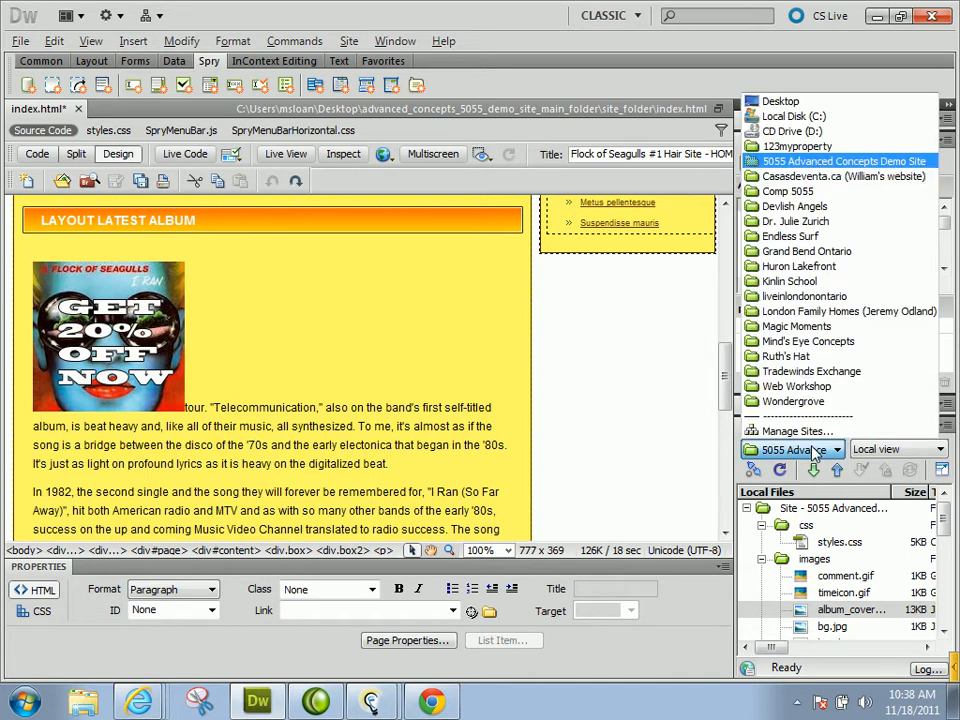
left_click(788, 356)
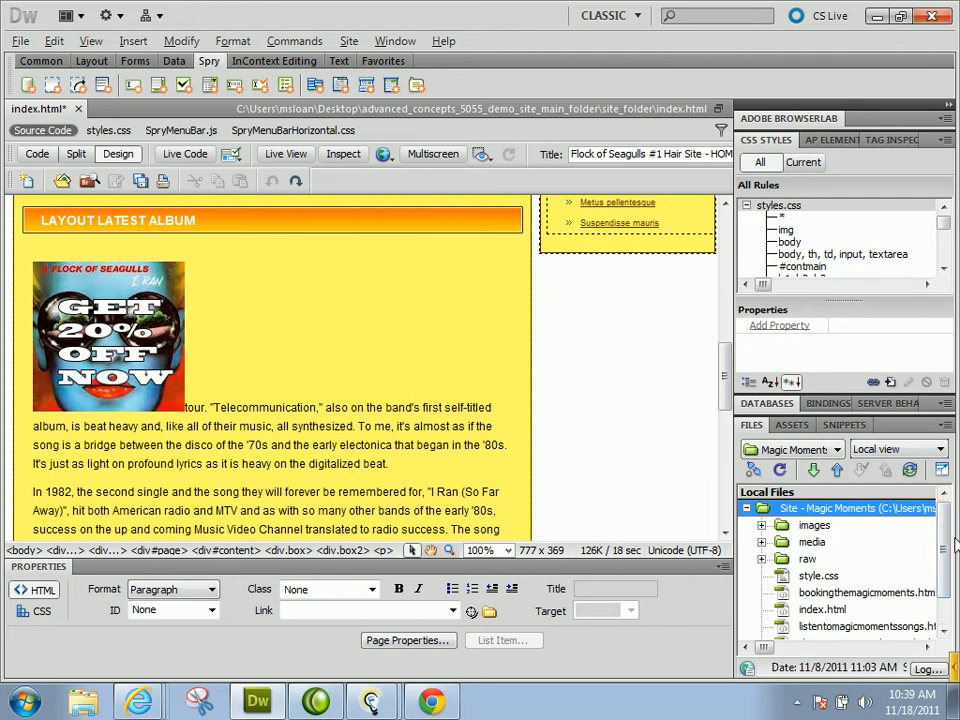
scroll("down", 3)
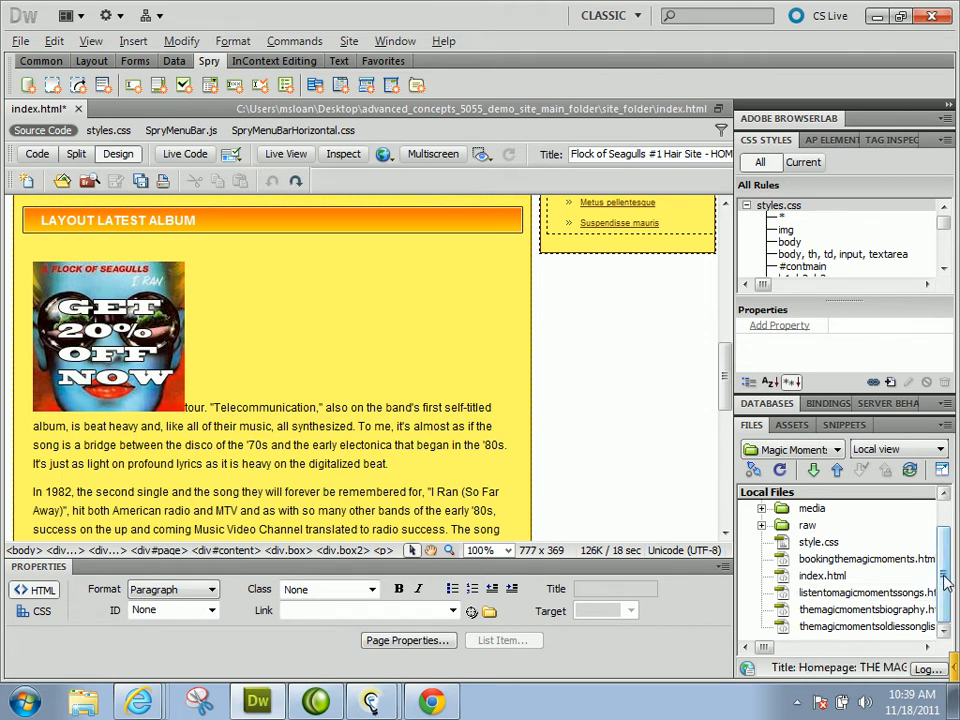
left_click(826, 576)
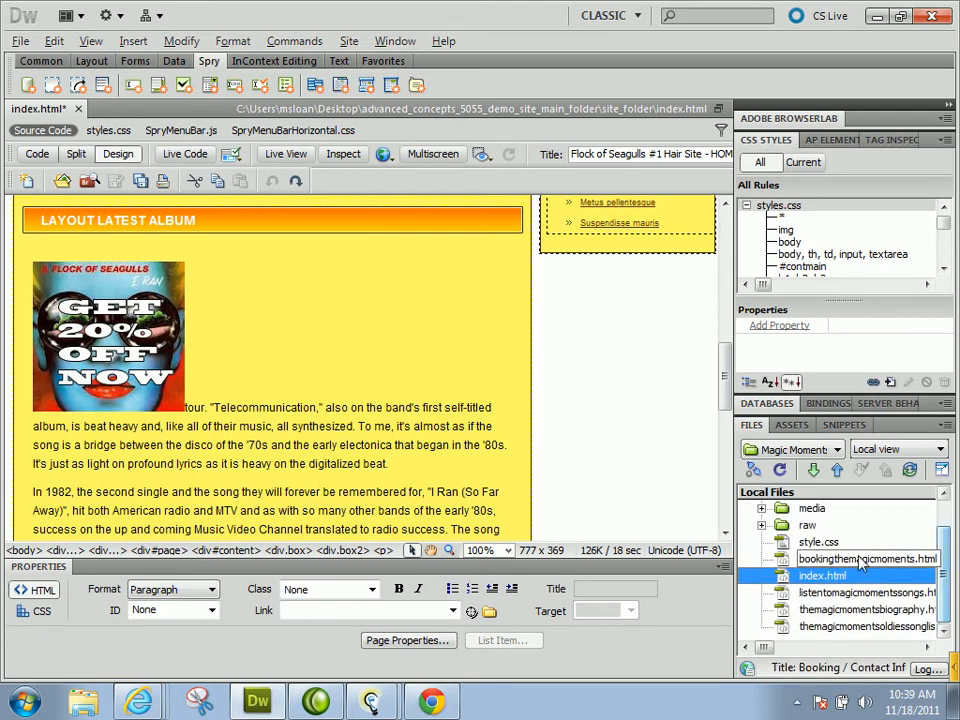
Step: Open Magic Moments index.html and review the .right rule's Type, Background, Block and Box settings
double_click(822, 576)
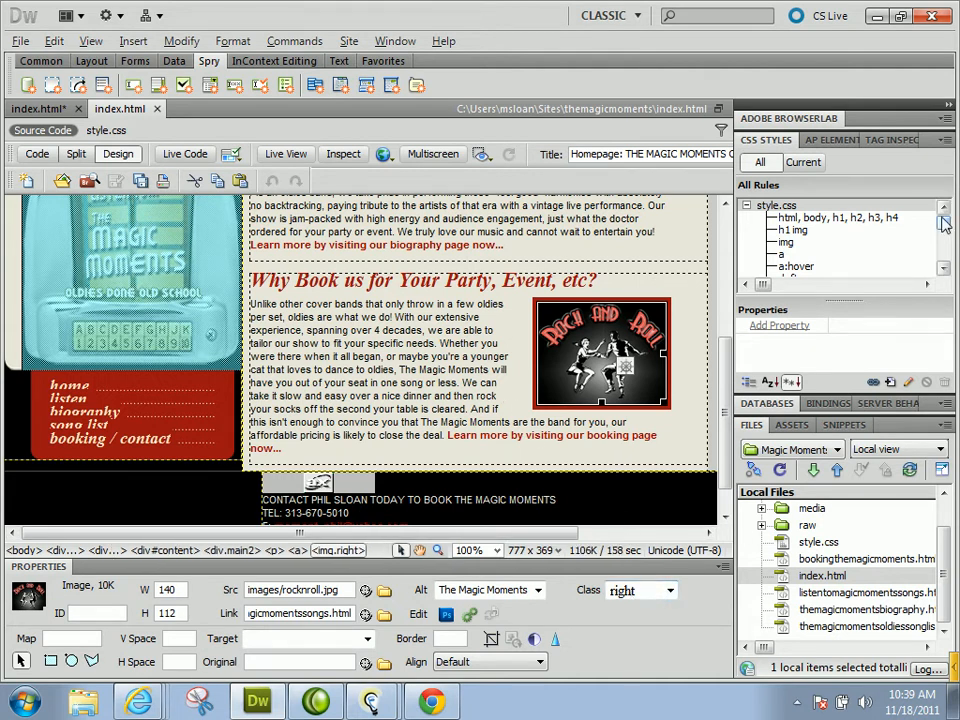
scroll("down", 3)
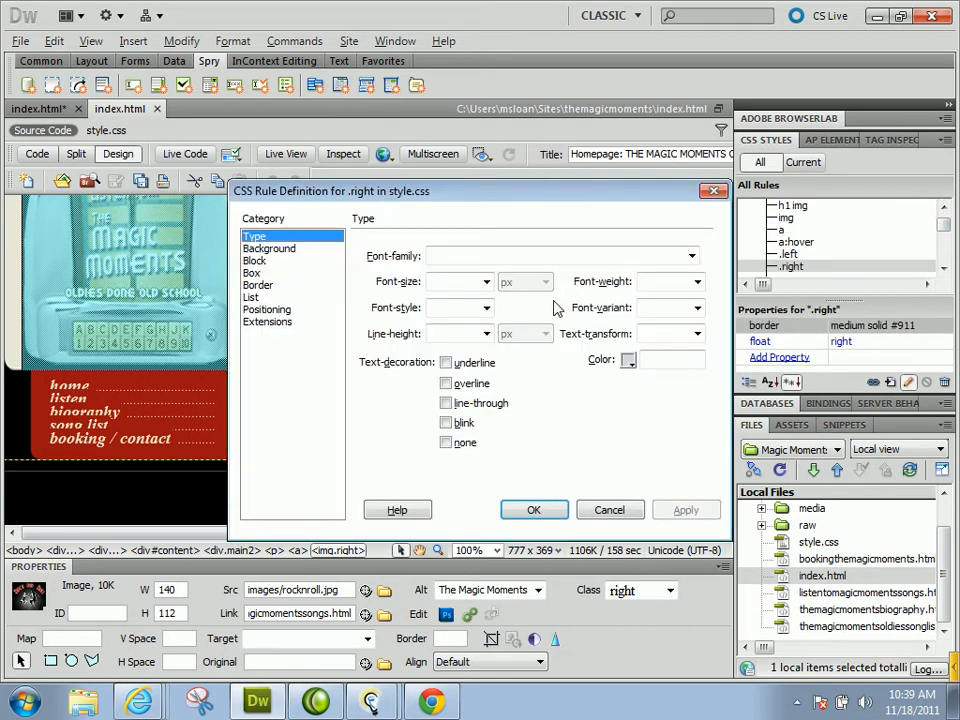
left_click(268, 248)
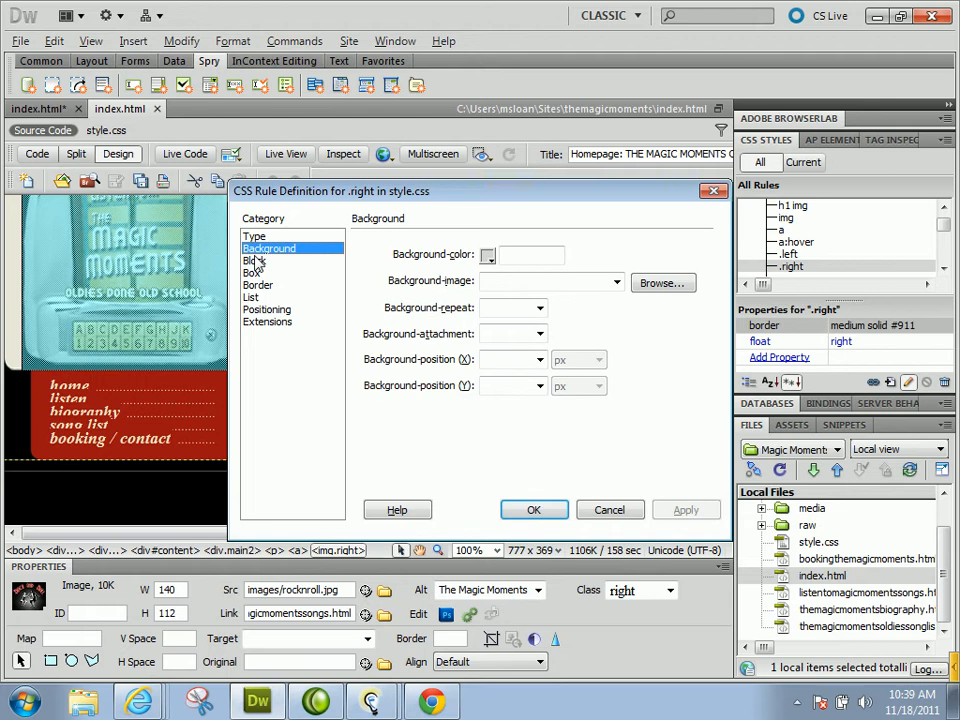
left_click(254, 260)
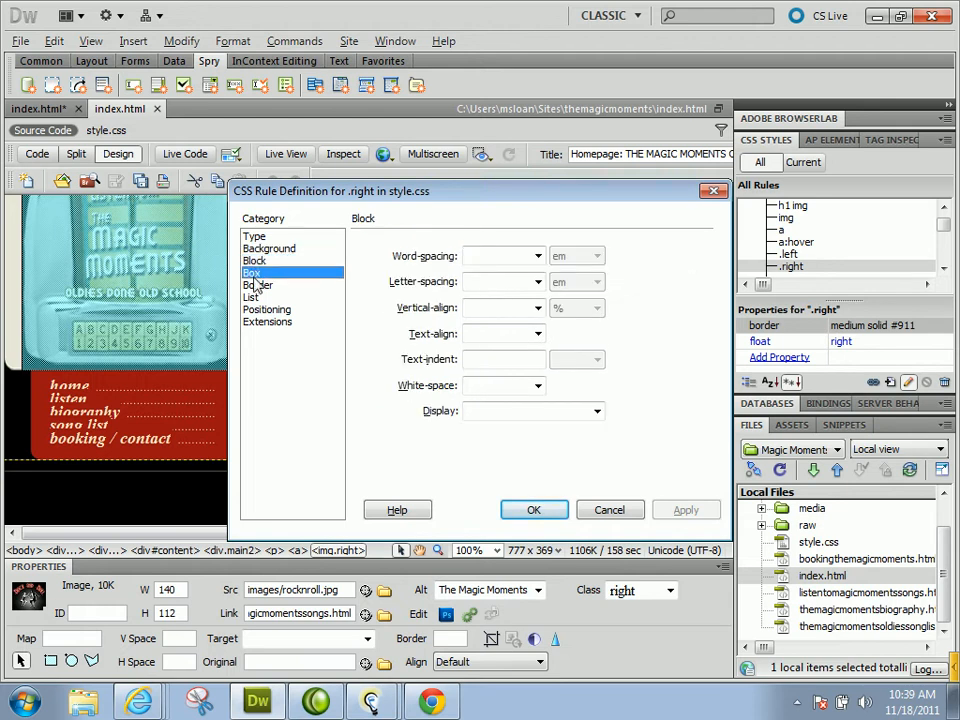
left_click(252, 272)
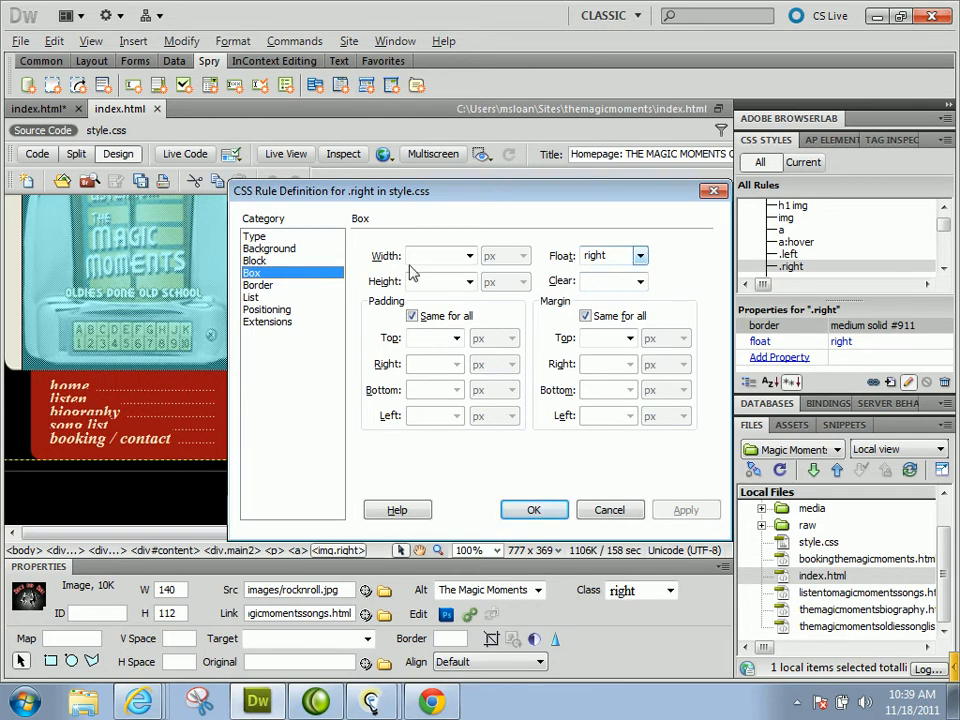
left_click(258, 284)
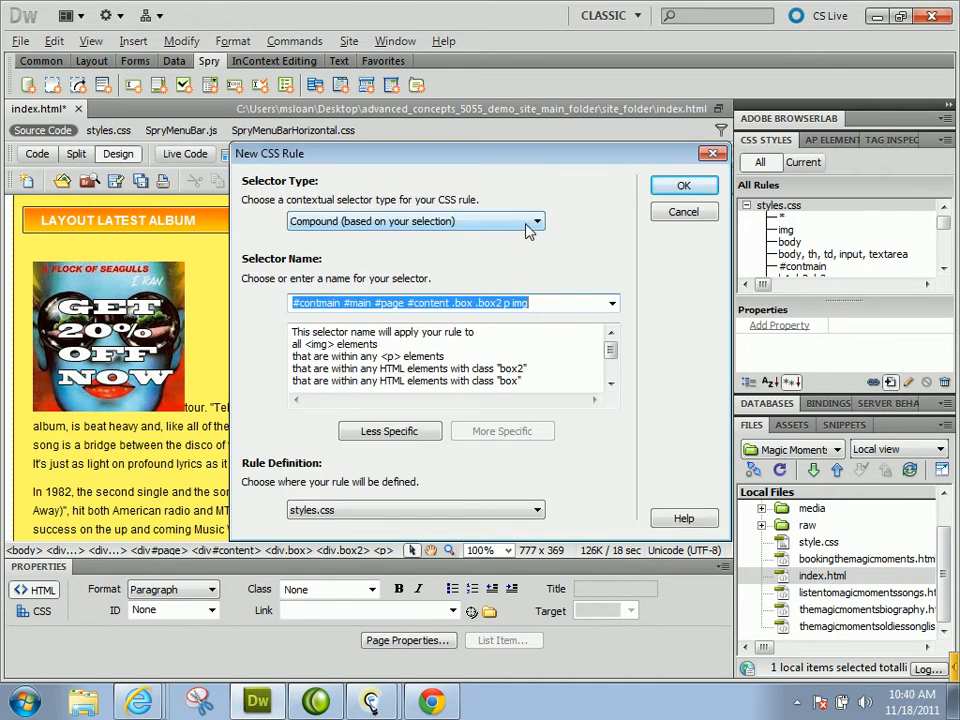
Step: Create a new Class rule named imageright defined in styles.css
left_click(534, 220)
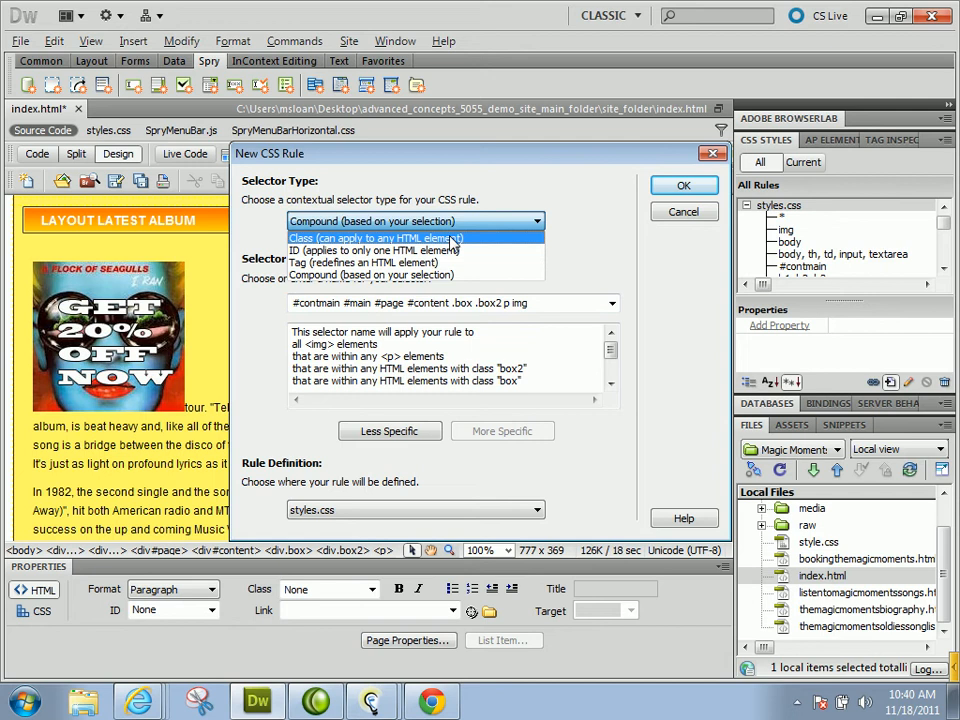
left_click(378, 236)
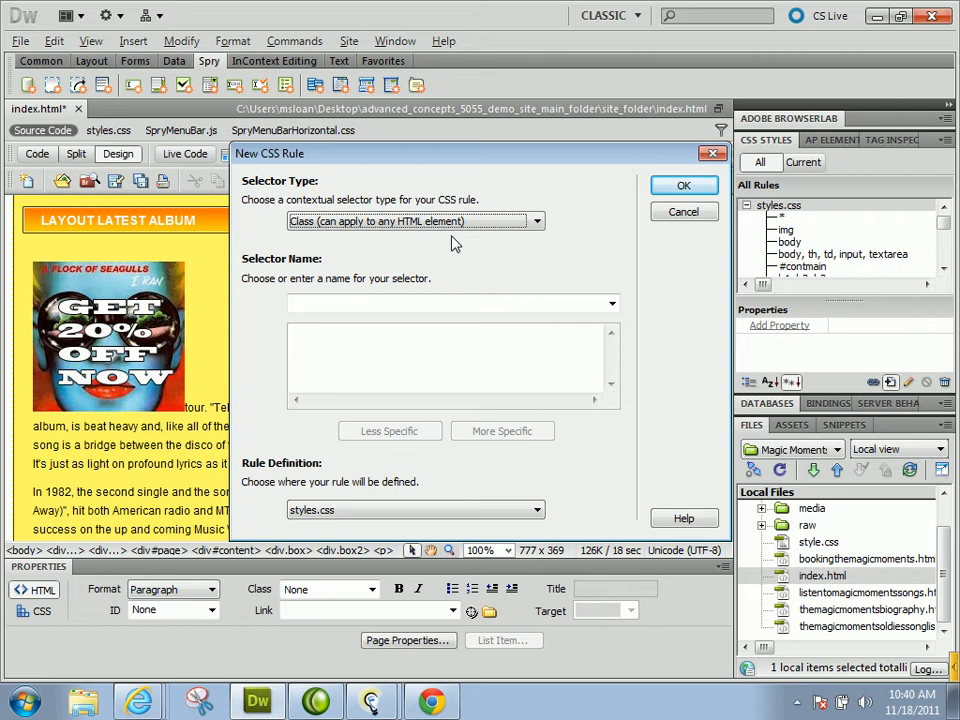
left_click(444, 304)
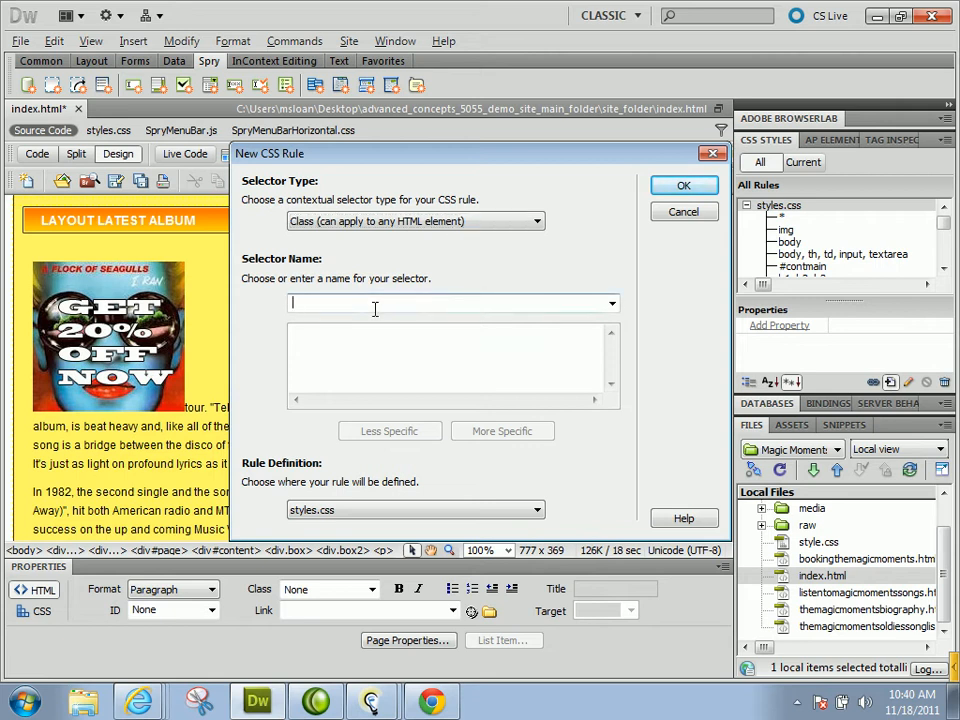
type("righ")
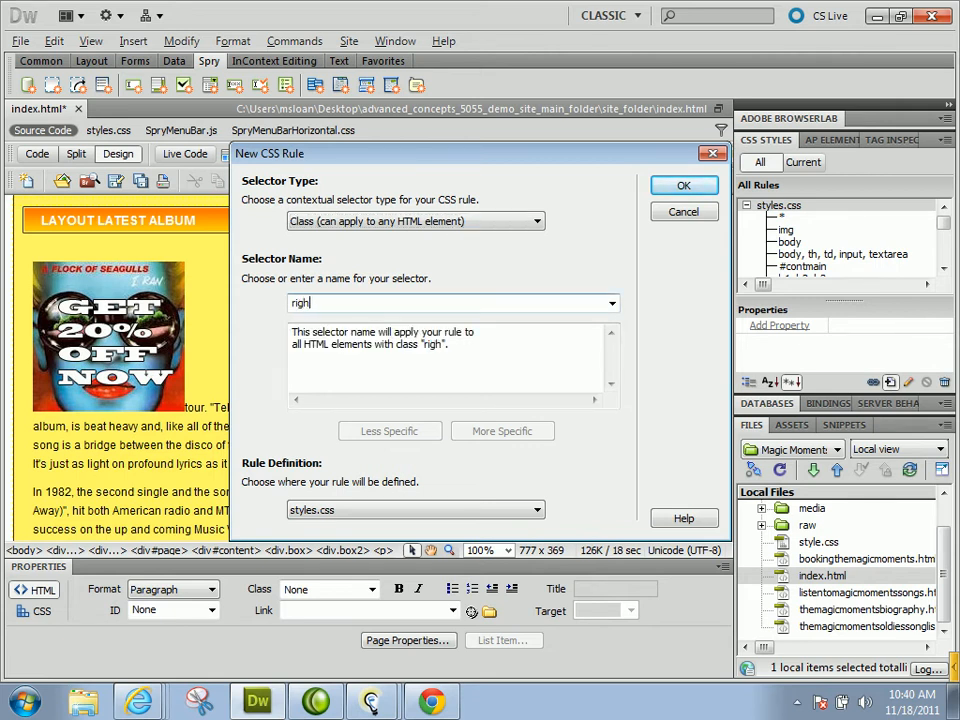
type("timag")
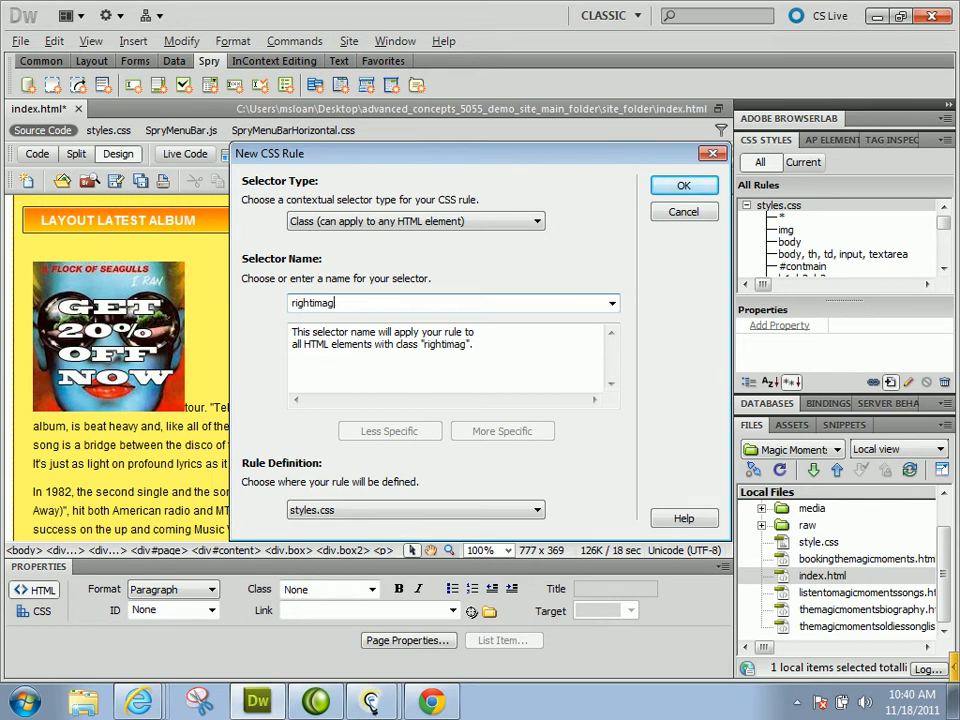
type("imagerig")
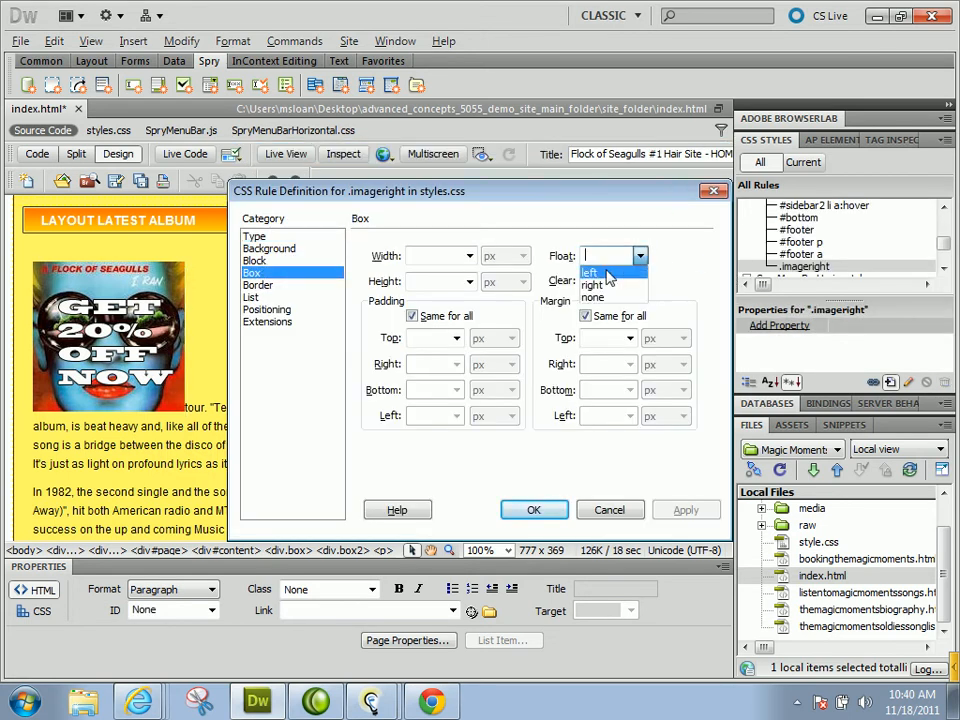
Step: Give imageright a left float and a medium double #FDB402 border, then confirm the rule
left_click(258, 284)
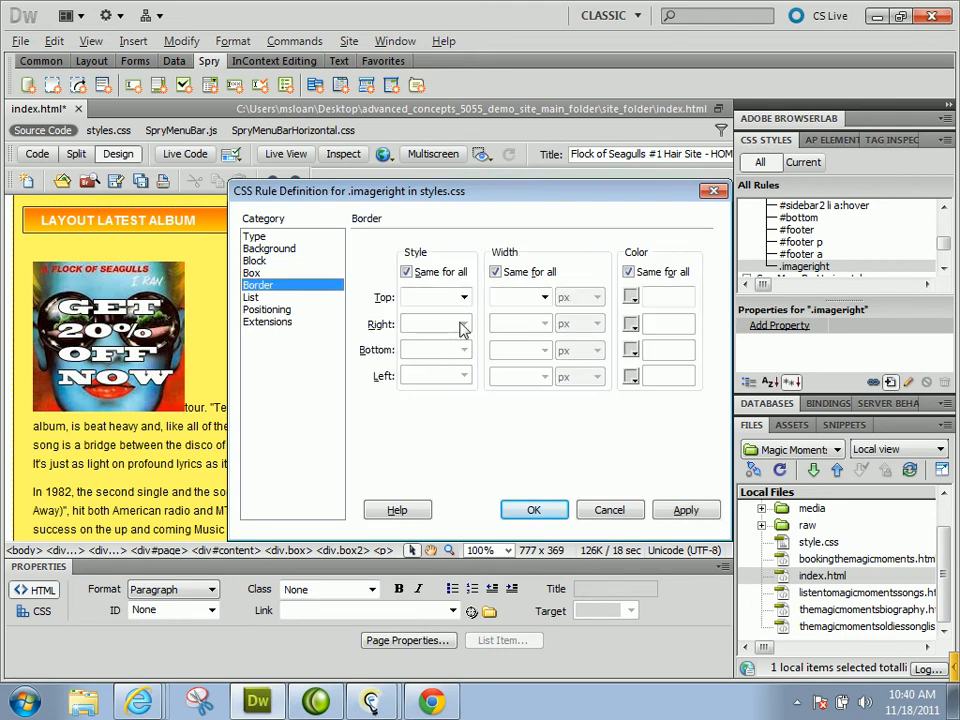
left_click(462, 296)
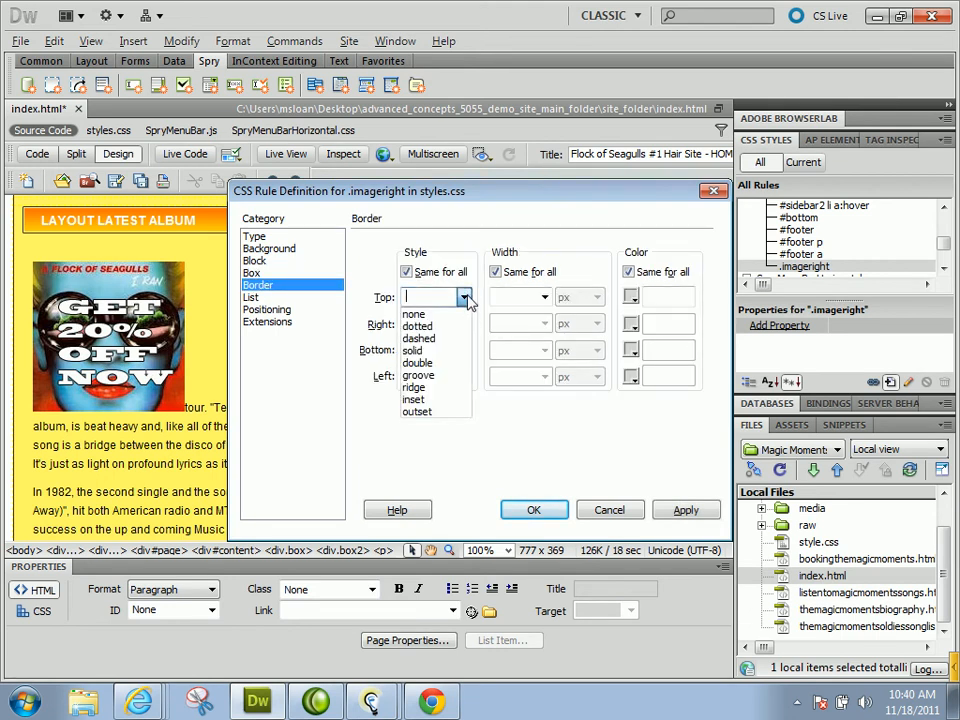
left_click(418, 364)
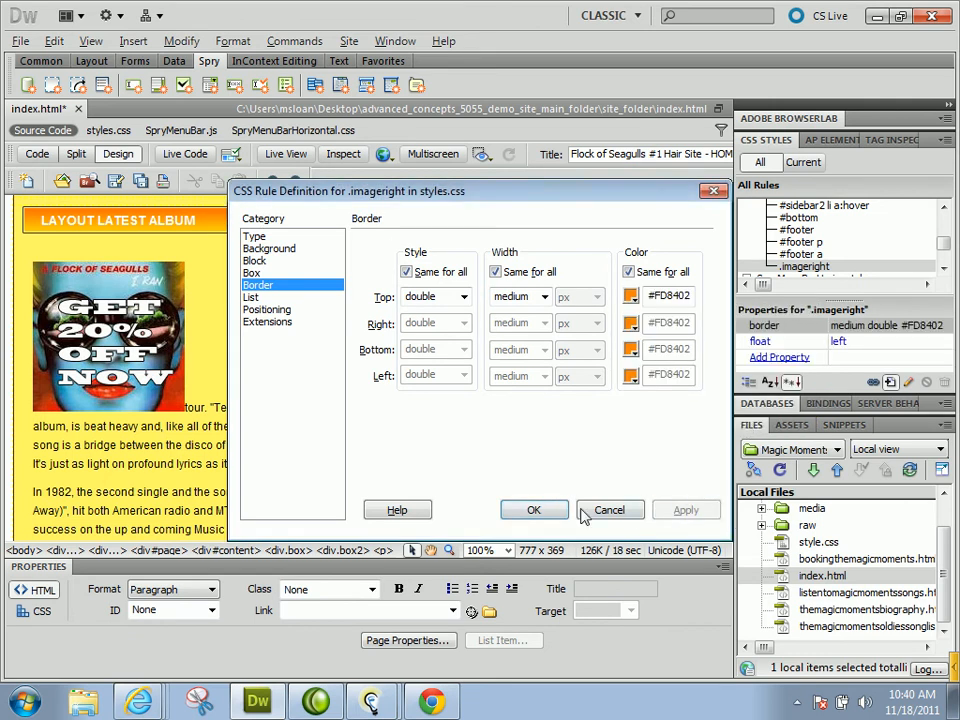
left_click(534, 510)
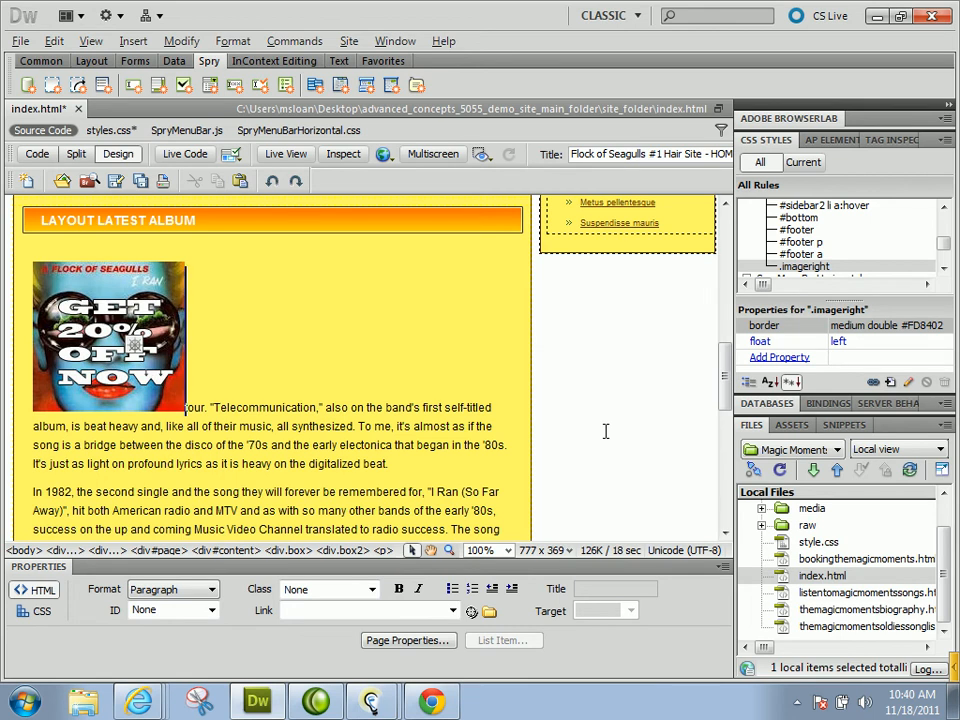
Step: Assign the imageright class to the album cover so review text wraps beside it
left_click(110, 340)
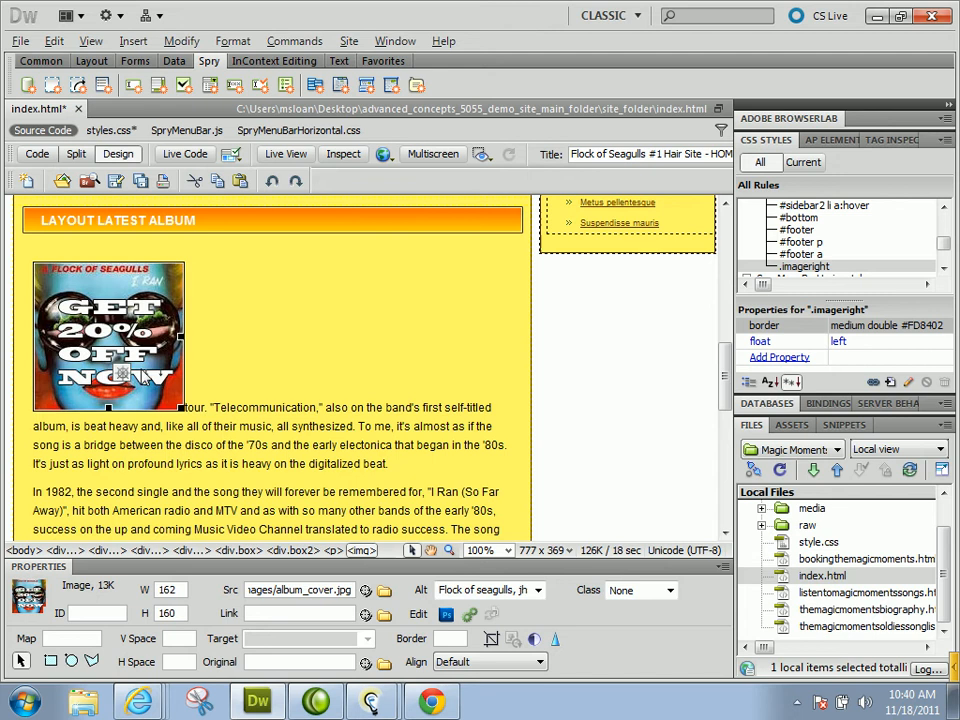
mouse_move(624, 624)
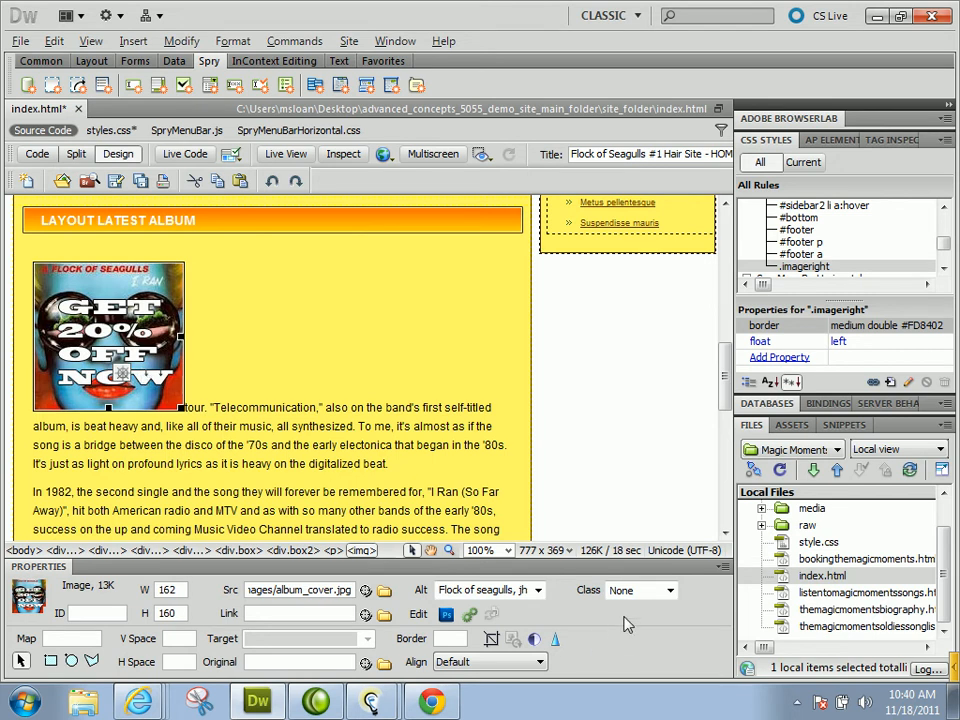
left_click(668, 590)
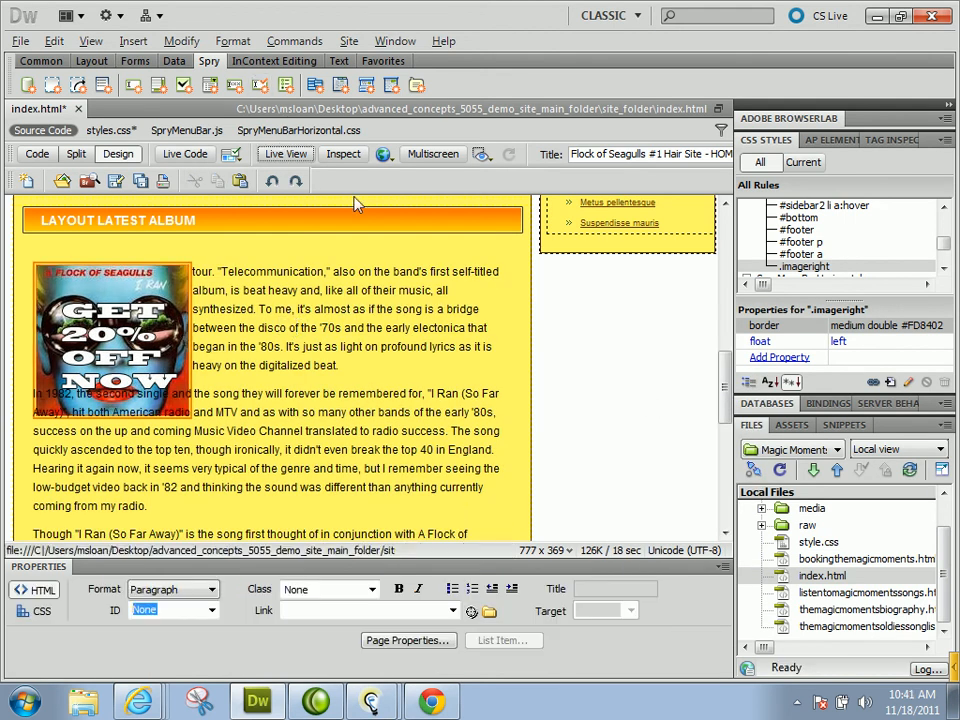
left_click(196, 220)
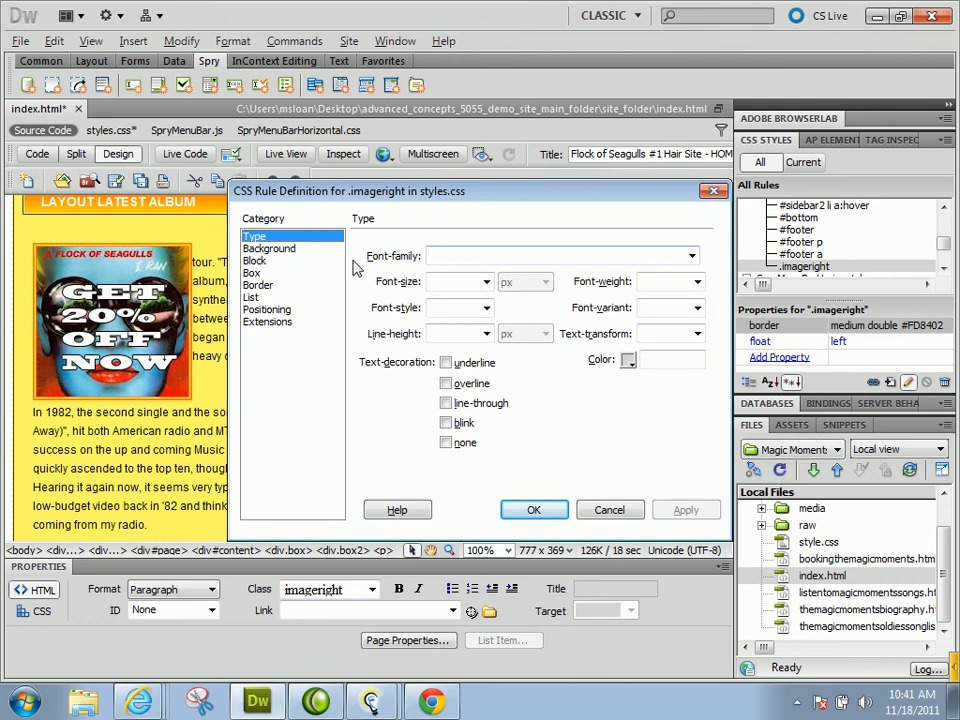
Step: Give the .imageright rule 10 px padding on all sides so wrapped review text clears the cover's border
left_click(252, 272)
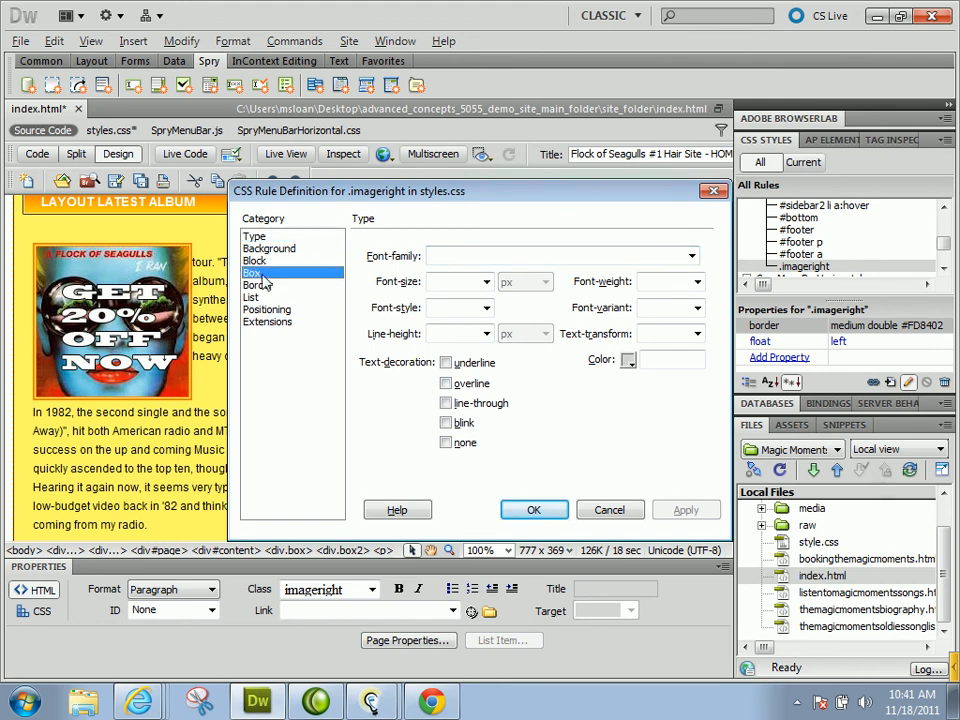
left_click(252, 272)
type("10")
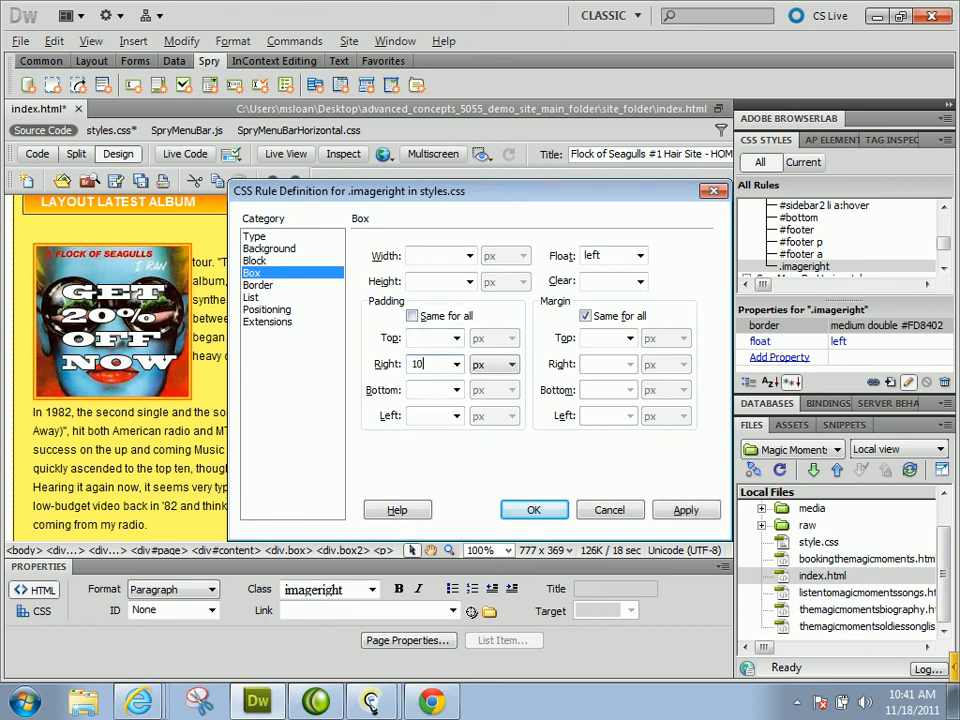
mouse_move(430, 364)
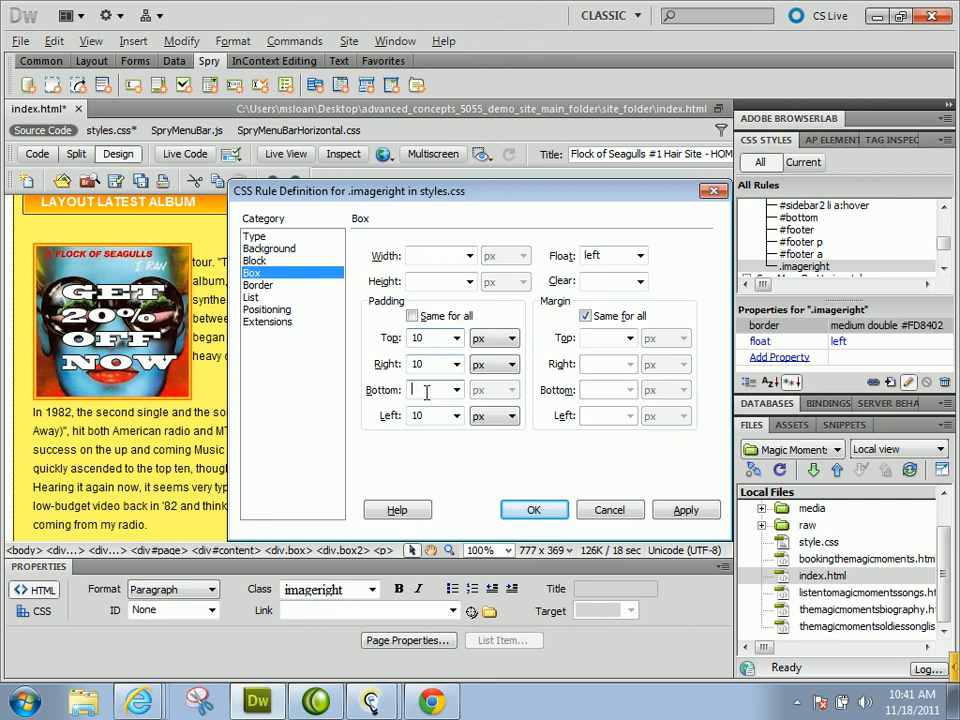
left_click(686, 510)
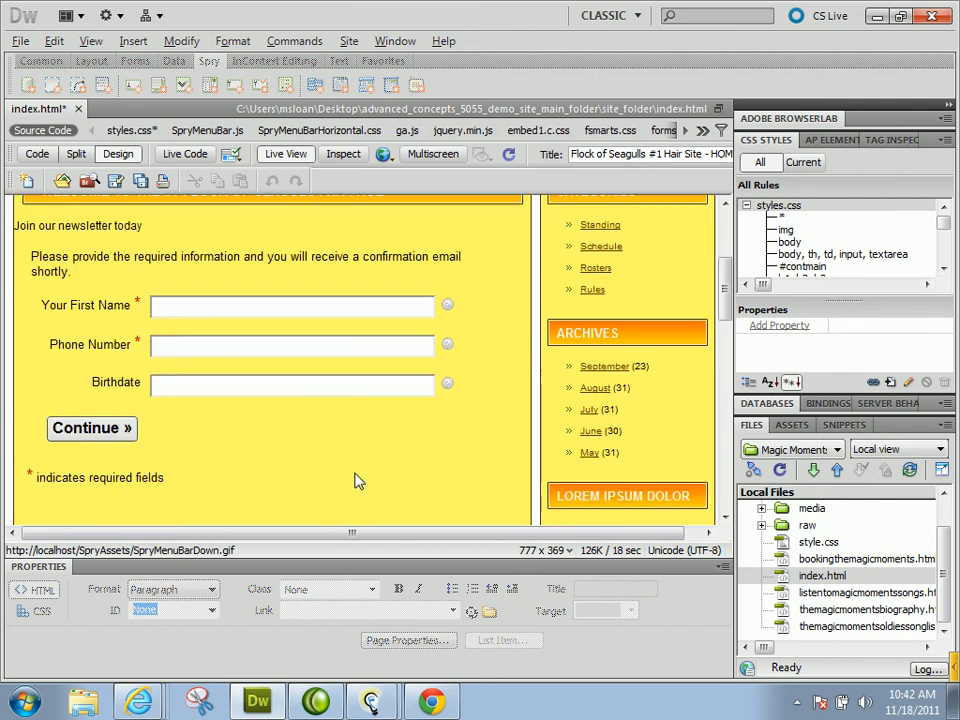
scroll("down", 3)
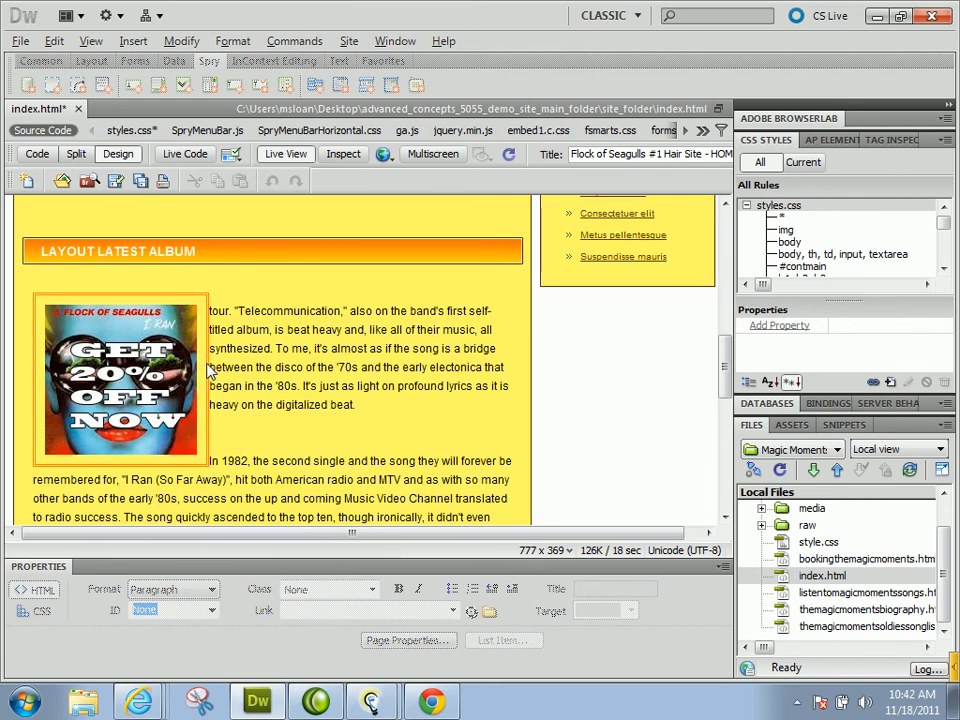